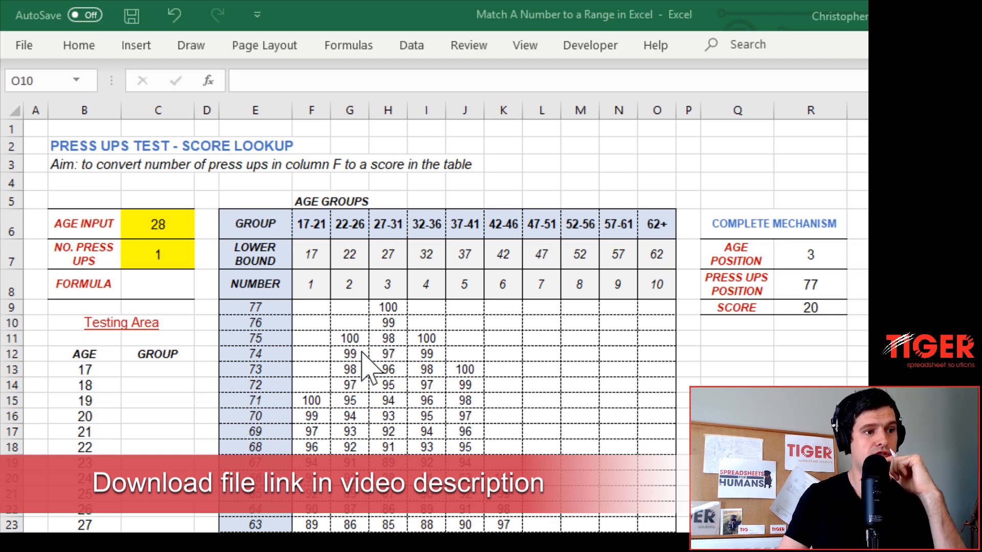
Step: Review the press-up score table, the age group labels and the age input 28
{"action": "left_click", "coordinate": [349, 353]}
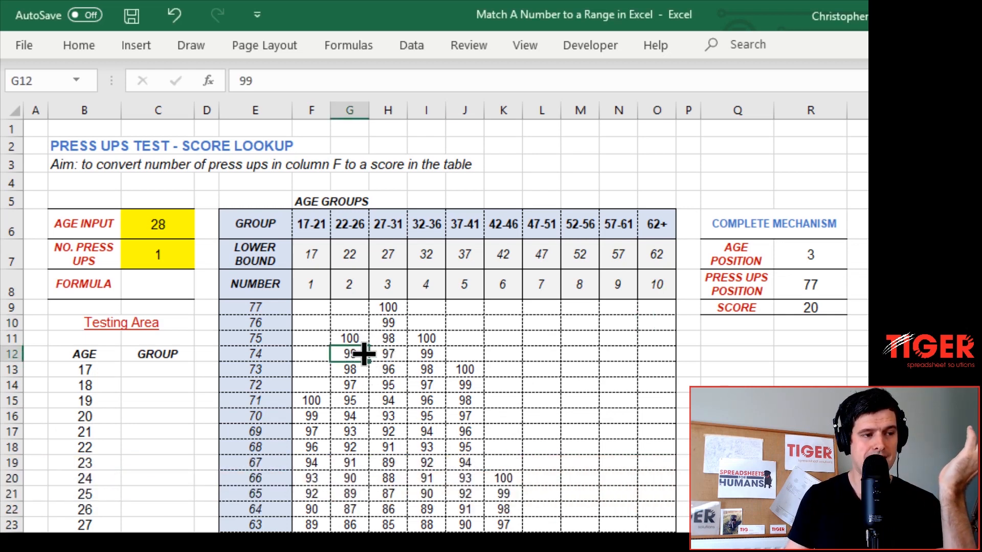
{"action": "left_click", "coordinate": [206, 353]}
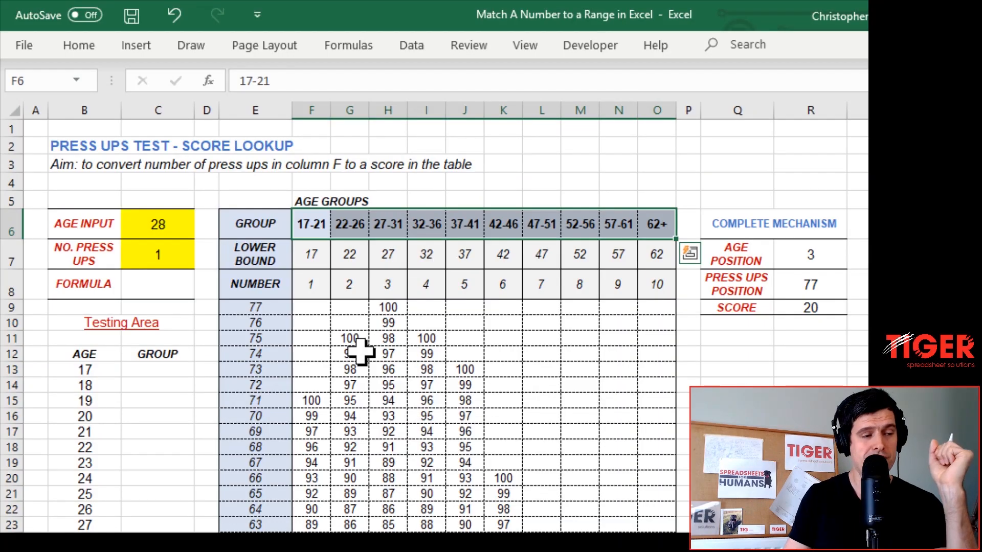
{"action": "left_click_drag", "start_coordinate": [311, 400], "coordinate": [387, 400]}
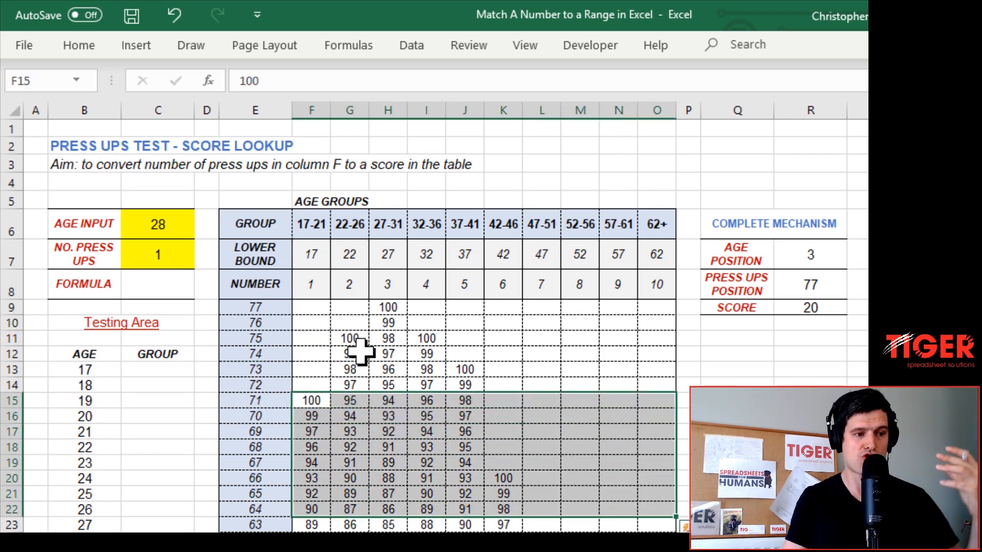
{"action": "left_click", "coordinate": [254, 400]}
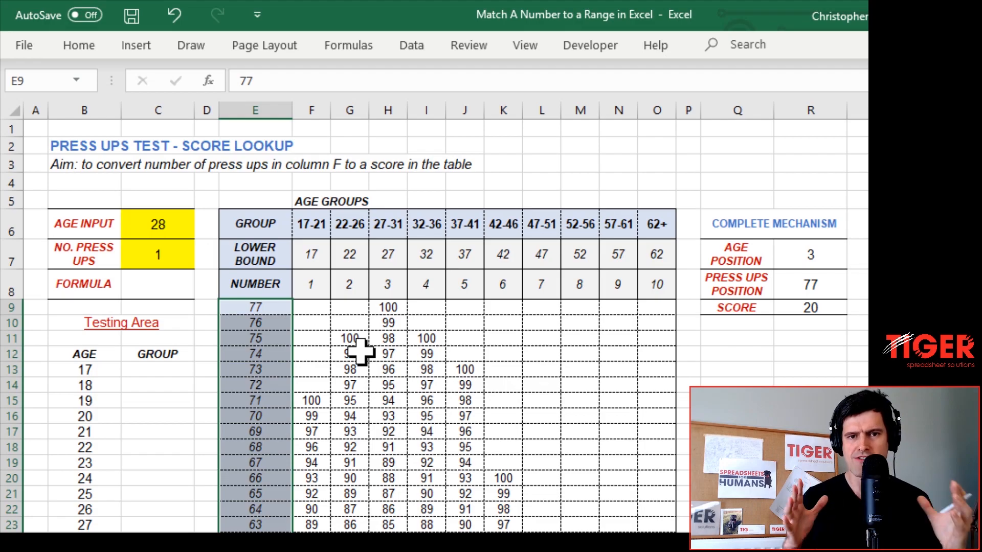
{"action": "left_click", "coordinate": [254, 223]}
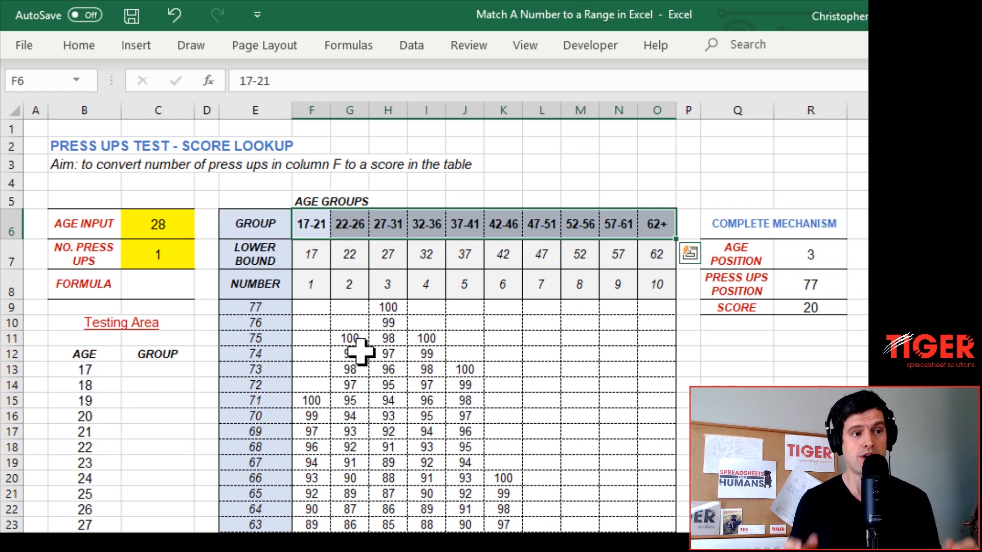
{"action": "left_click", "coordinate": [157, 224]}
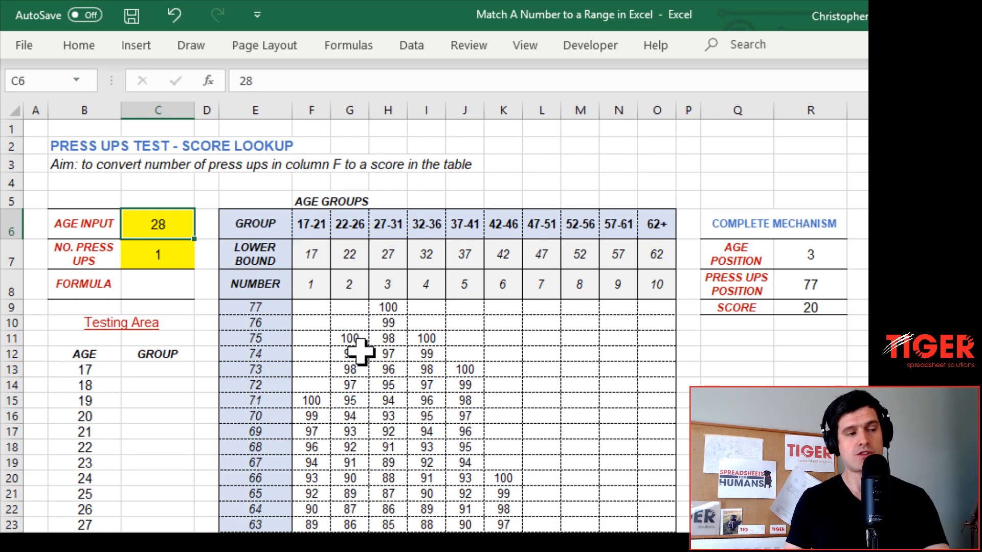
{"action": "left_click", "coordinate": [157, 284]}
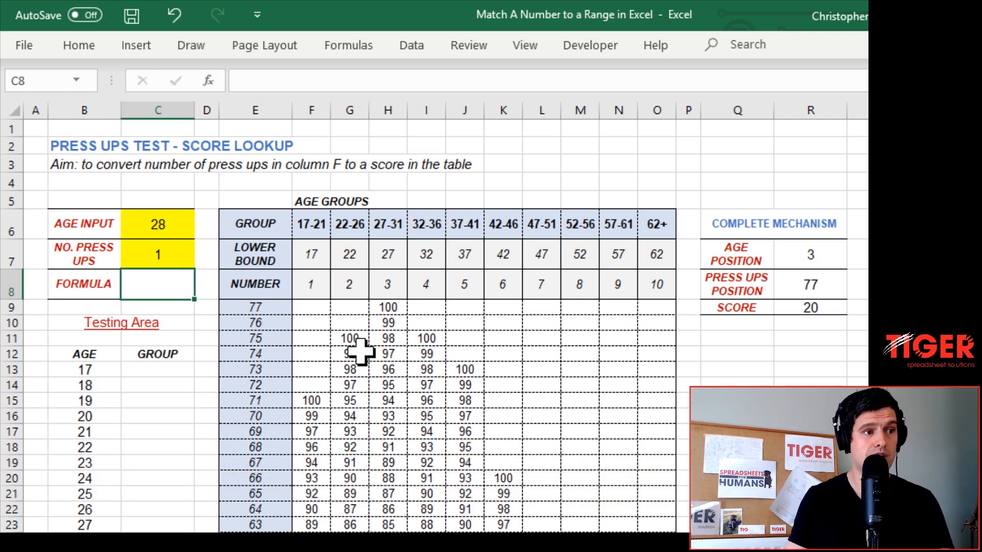
Step: Inspect the =VALUE(LEFT(F6,2)) formula in F7 and clear the lower-bound row F7:O7
{"action": "left_click", "coordinate": [157, 254]}
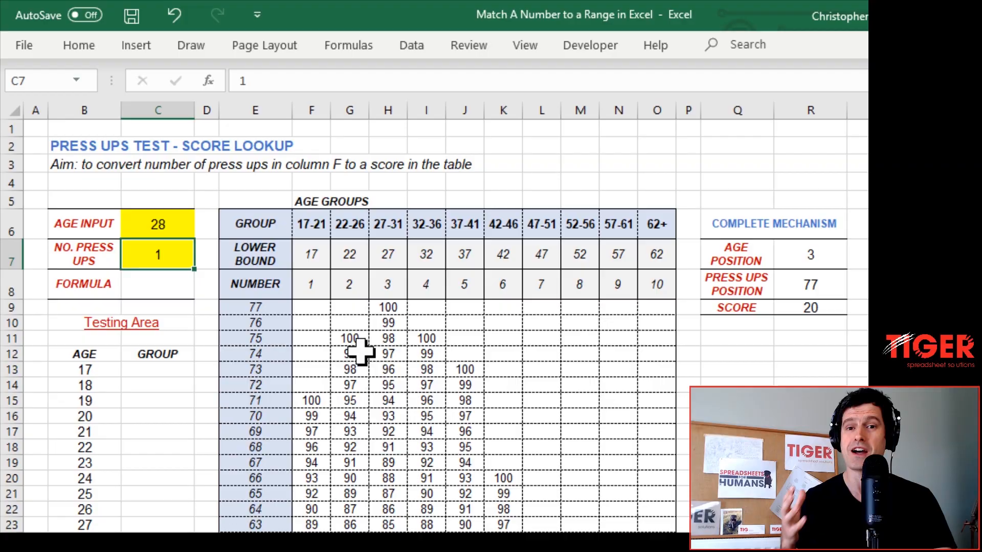
{"action": "left_click", "coordinate": [311, 254]}
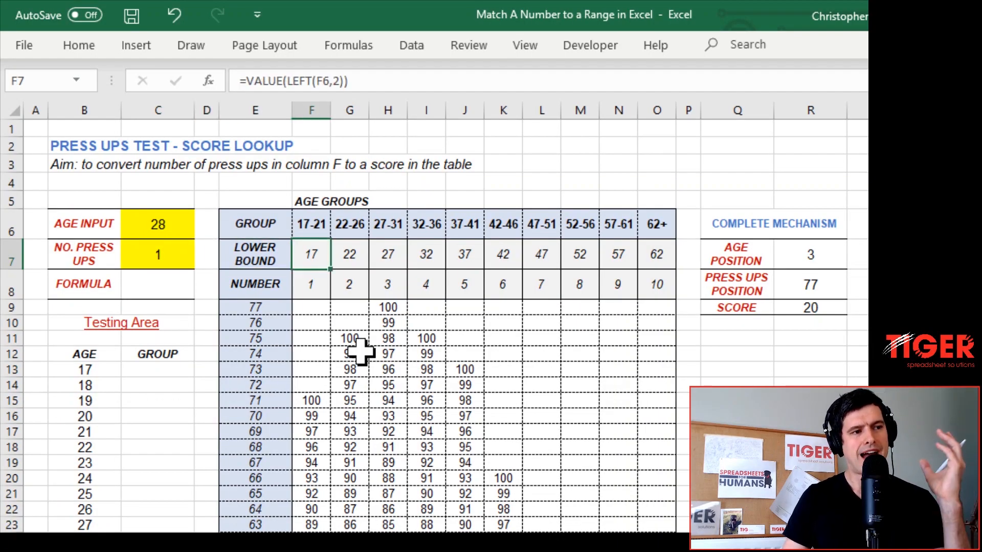
{"action": "left_click_drag", "start_coordinate": [310, 223], "coordinate": [579, 223]}
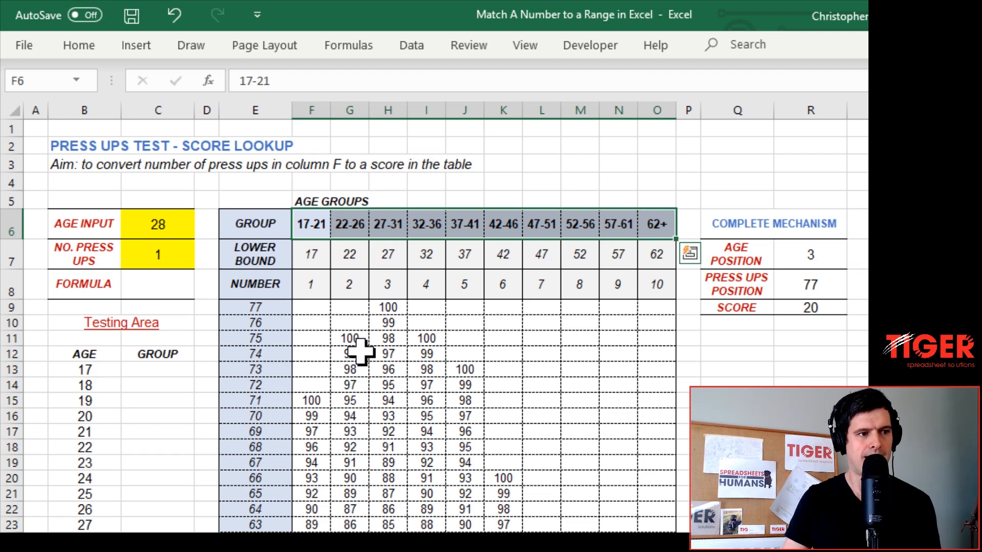
{"action": "left_click", "coordinate": [310, 254]}
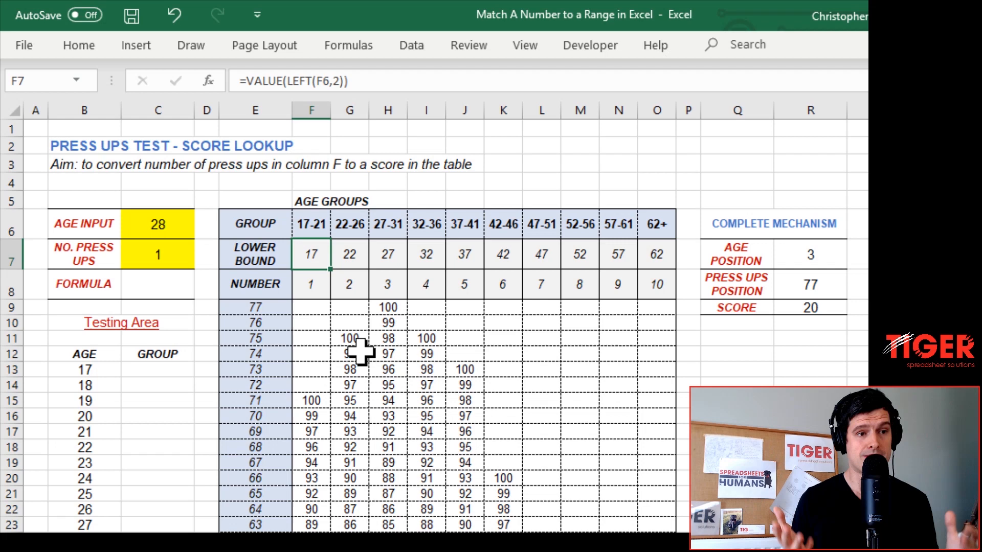
{"action": "left_click", "coordinate": [311, 223]}
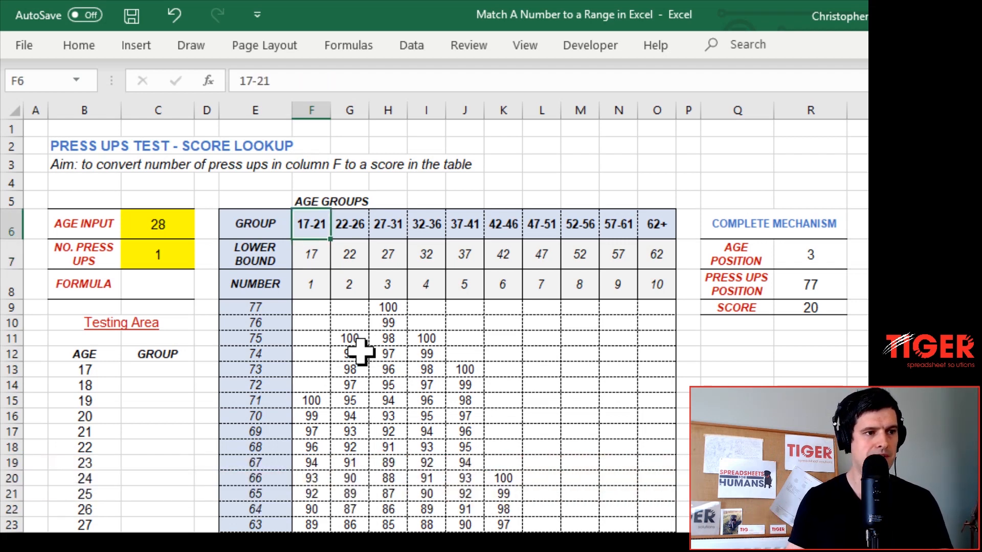
{"action": "left_click", "coordinate": [349, 224]}
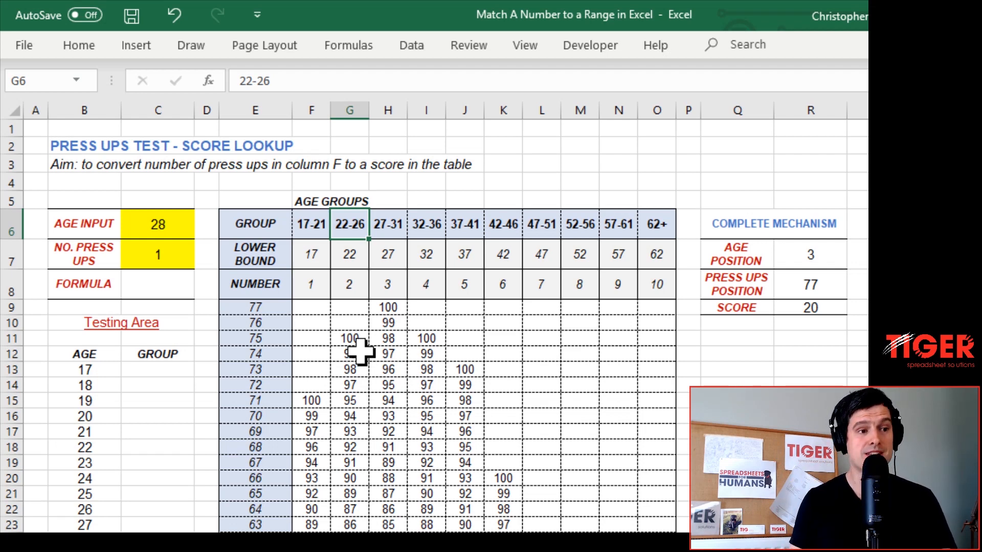
{"action": "left_click", "coordinate": [348, 253]}
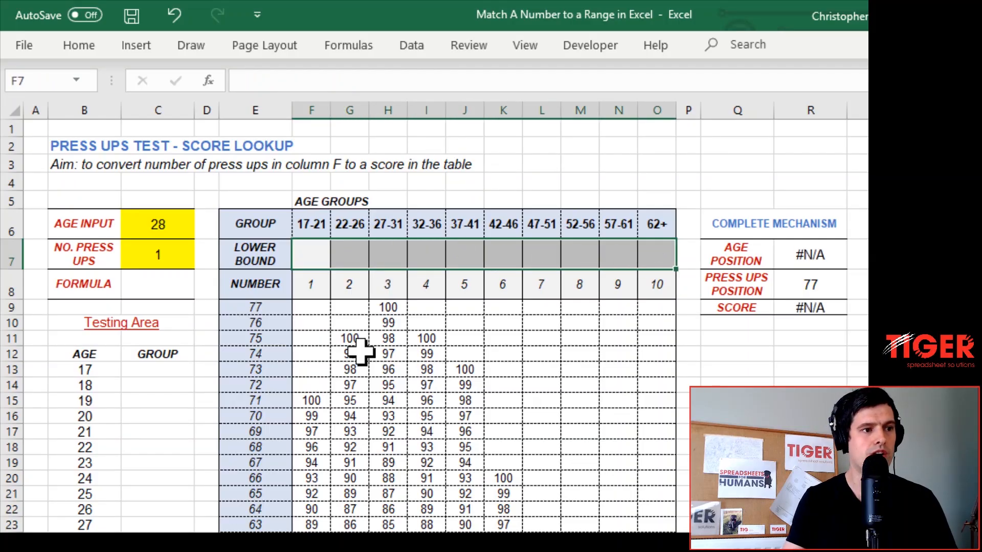
Step: Enter =VALUE(LEFT(F6,2)) in F7 to extract 17 and fill it across the lower-bound row
{"action": "left_click", "coordinate": [311, 254]}
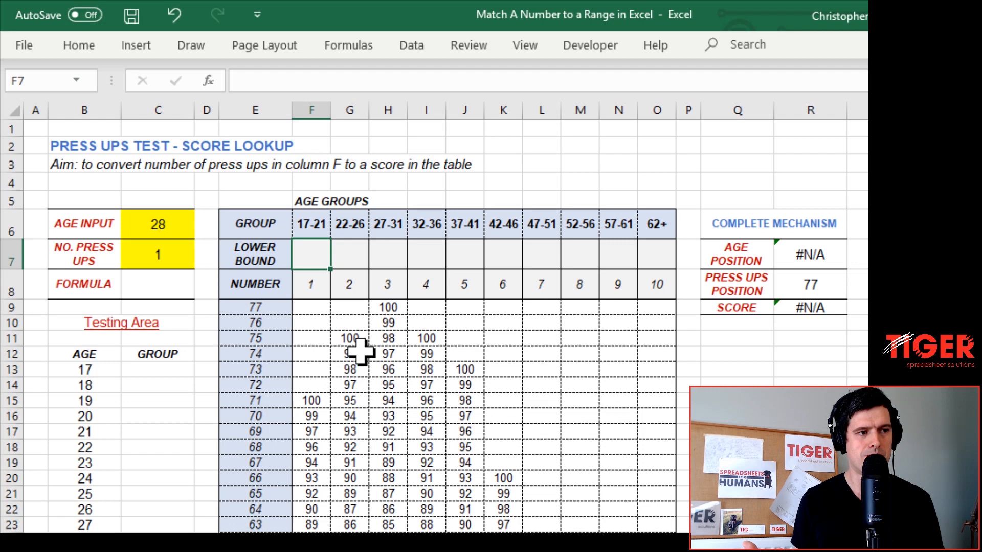
{"action": "type", "text": "=left"}
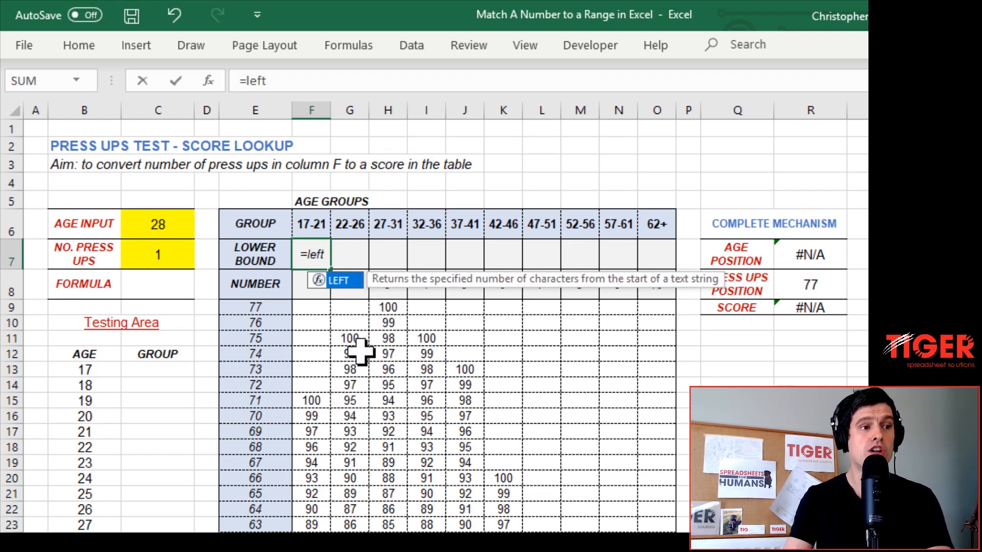
{"action": "type", "text": "("}
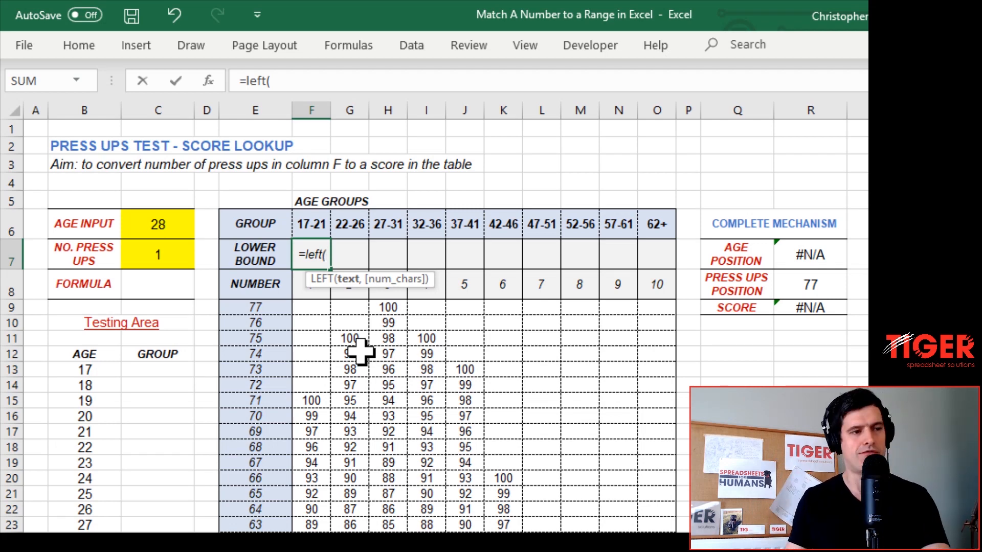
{"action": "left_click", "coordinate": [312, 224]}
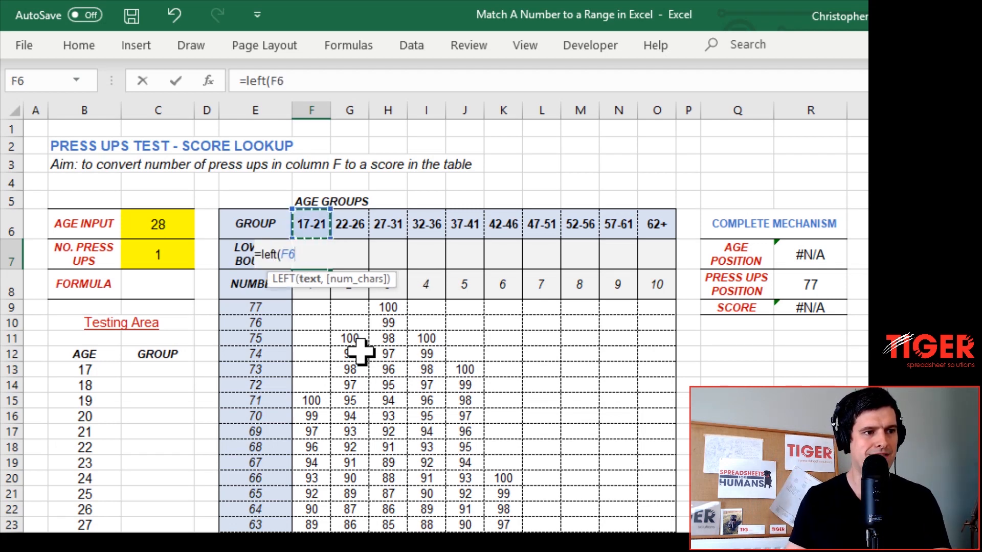
{"action": "type", "text": ","}
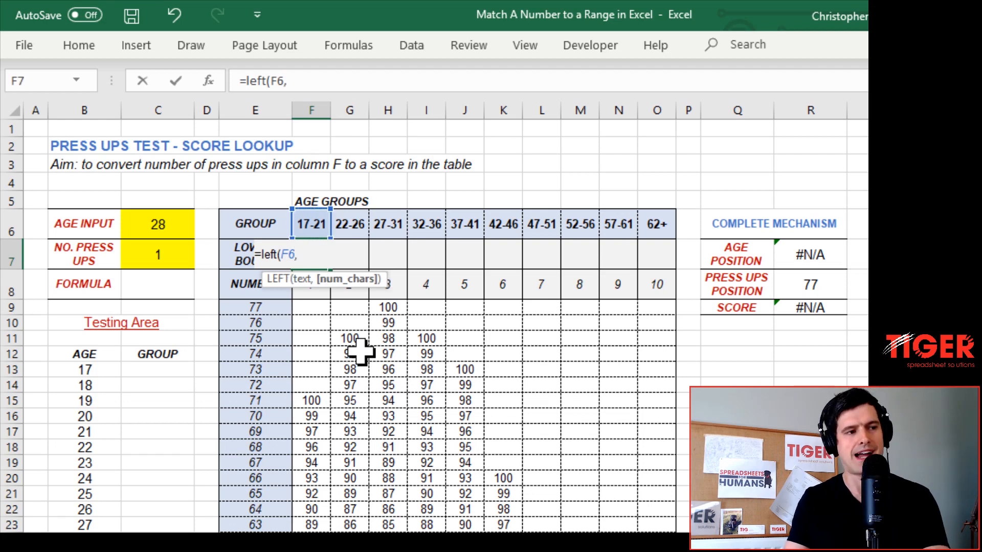
{"action": "type", "text": "2)"}
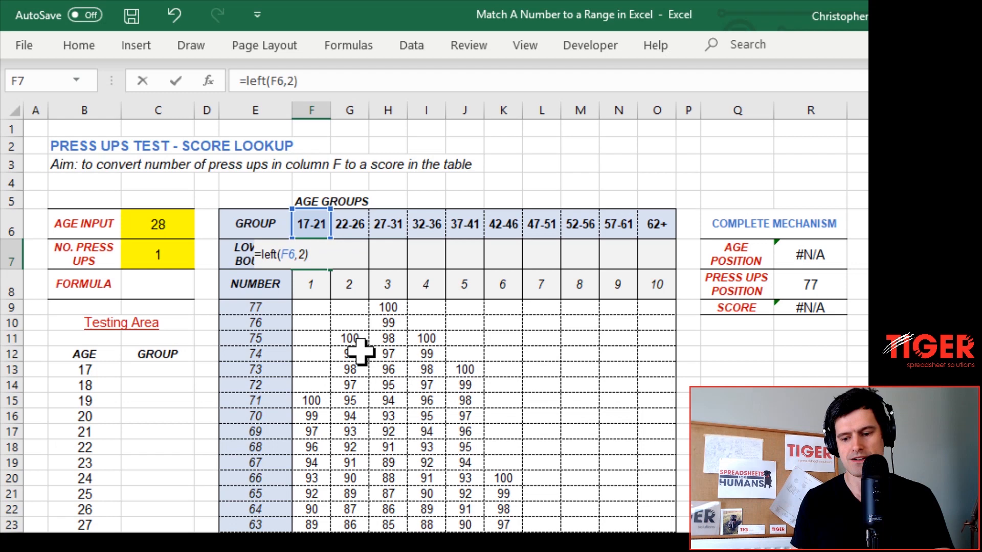
{"action": "key", "text": "enter"}
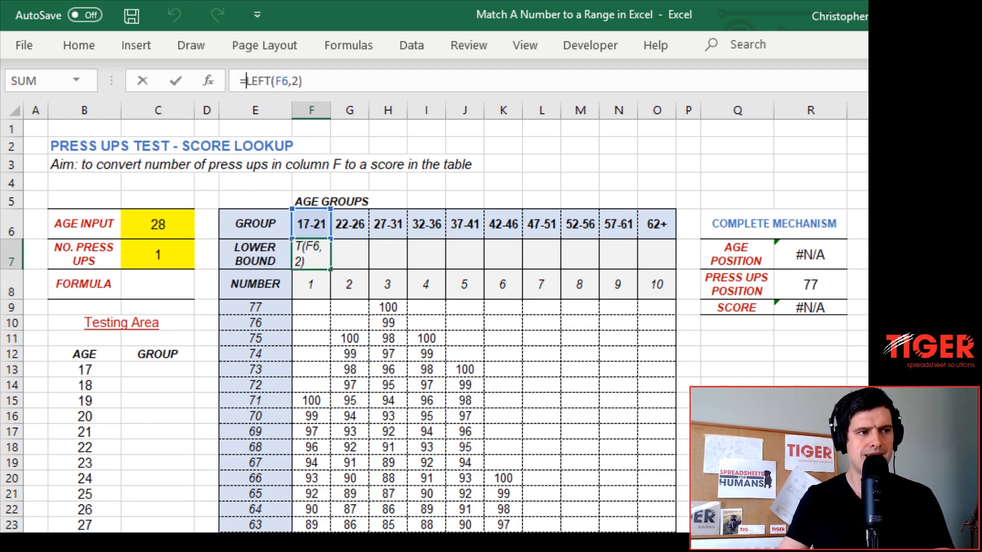
{"action": "type", "text": "value("}
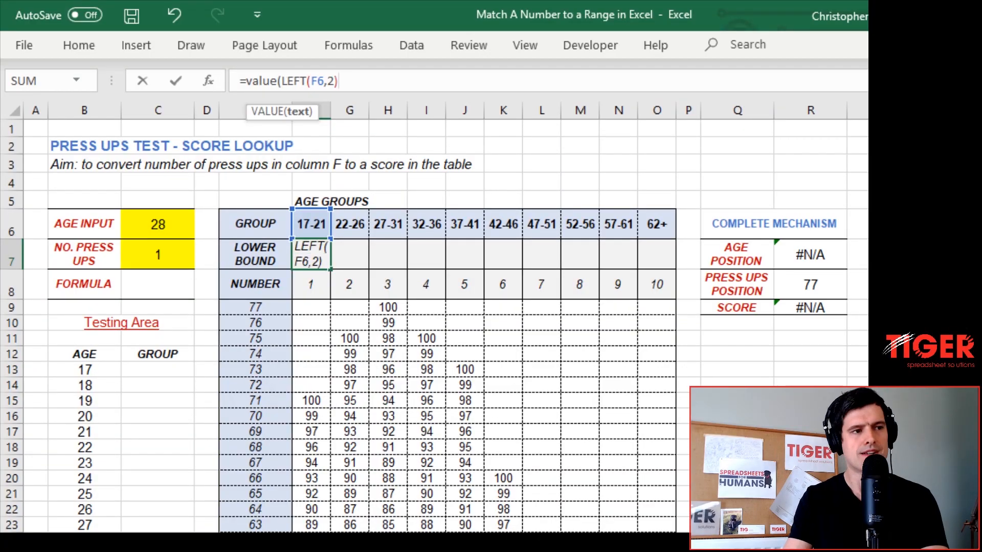
{"action": "type", "text": ")"}
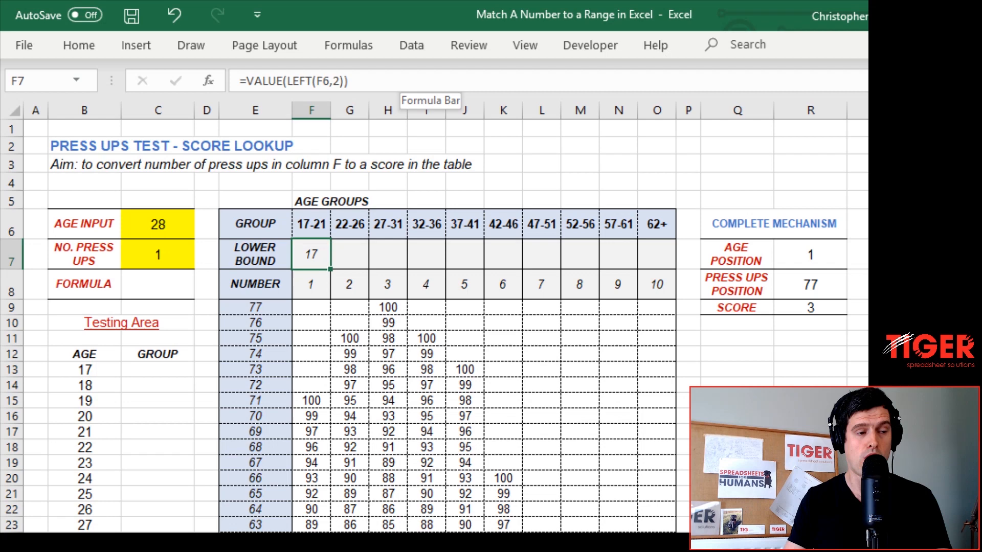
{"action": "left_click_drag", "start_coordinate": [310, 254], "coordinate": [541, 253]}
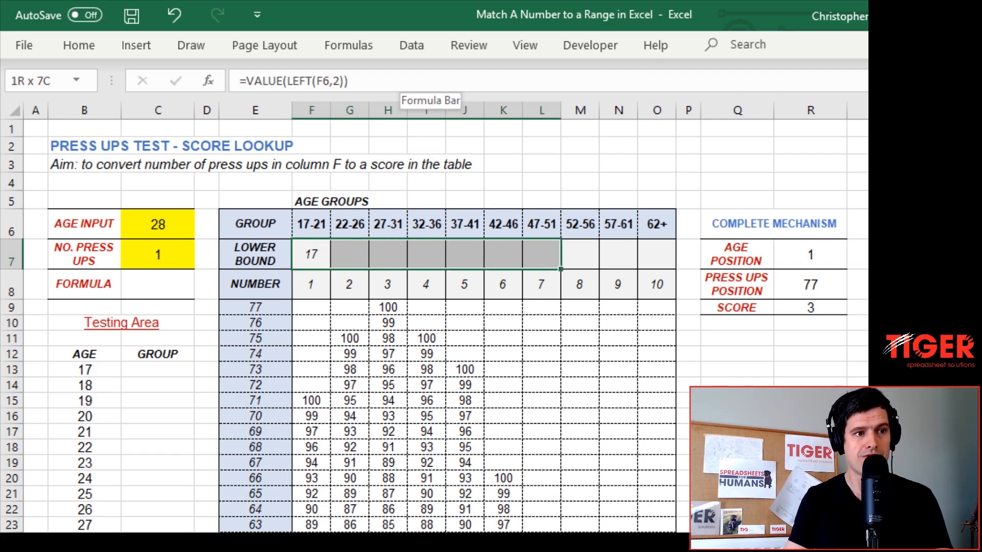
{"action": "key", "text": "ctrl+r"}
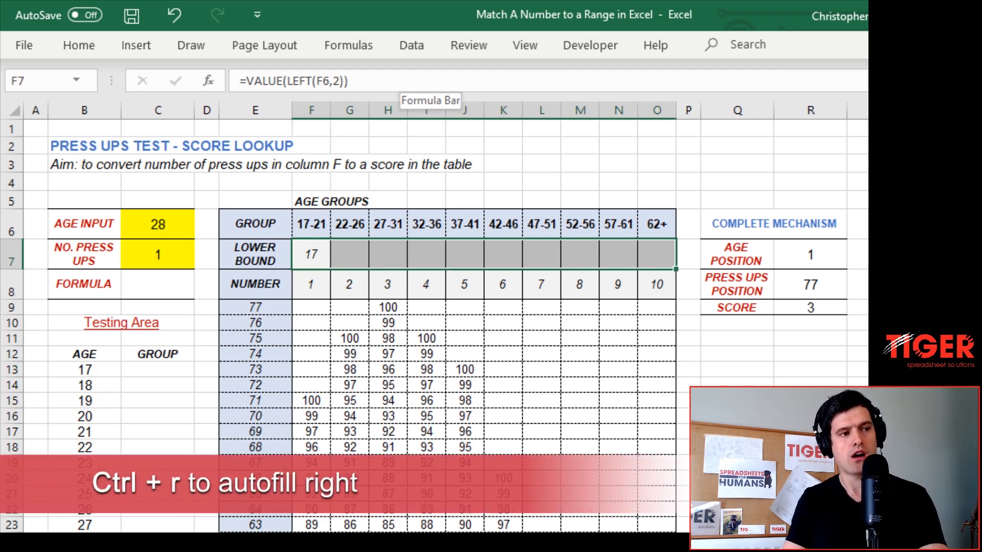
{"action": "key", "text": "ctrl+r"}
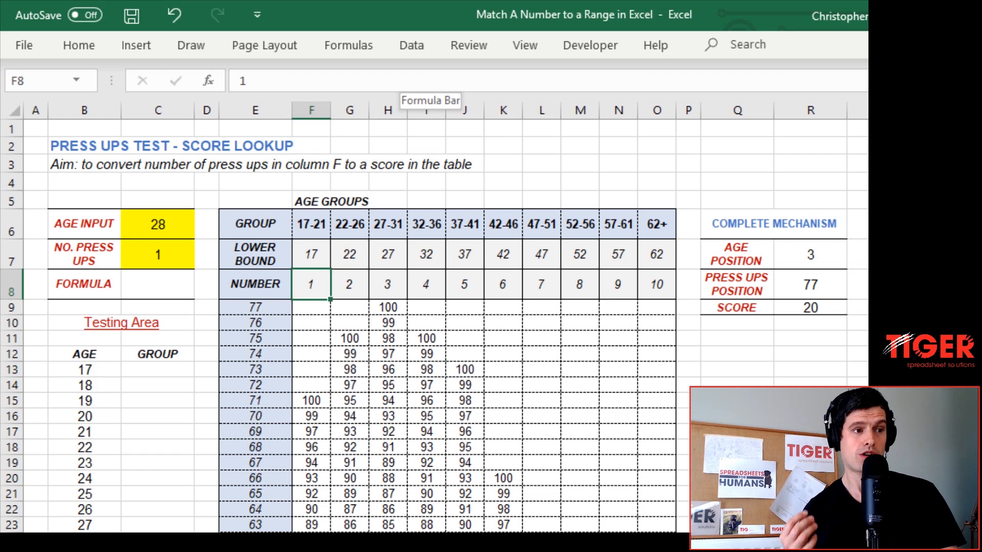
{"action": "left_click", "coordinate": [386, 284]}
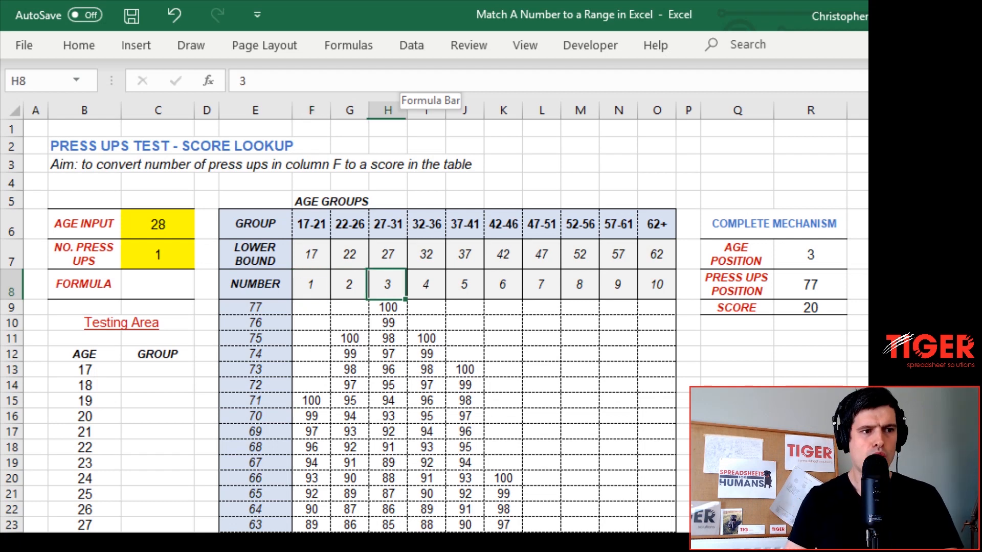
{"action": "left_click", "coordinate": [617, 284]}
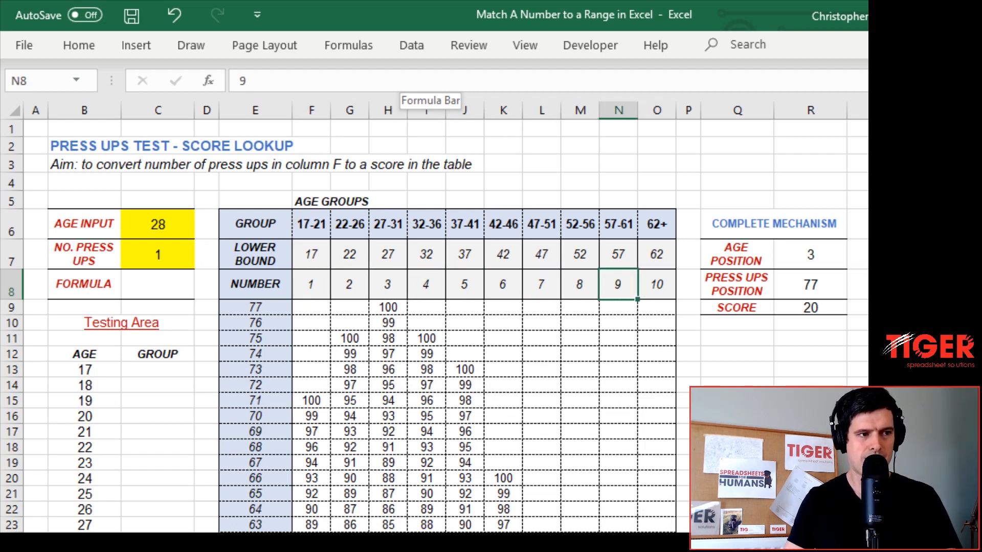
{"action": "left_click", "coordinate": [310, 224]}
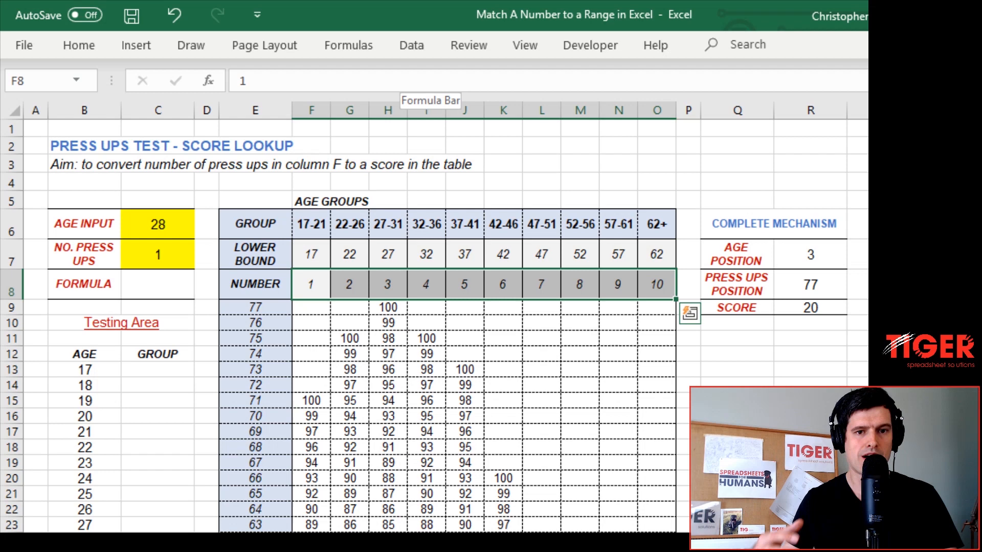
{"action": "left_click", "coordinate": [254, 284]}
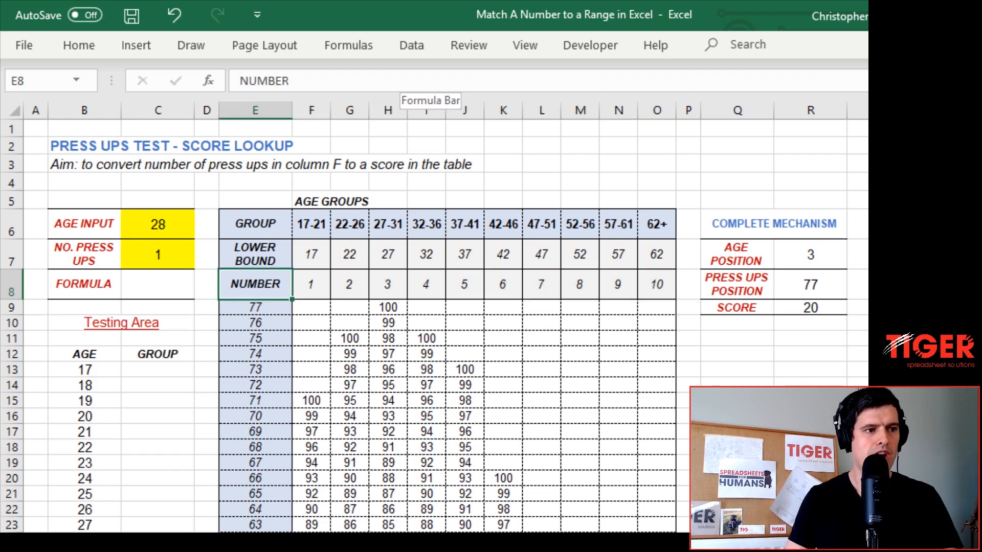
{"action": "left_click", "coordinate": [425, 284]}
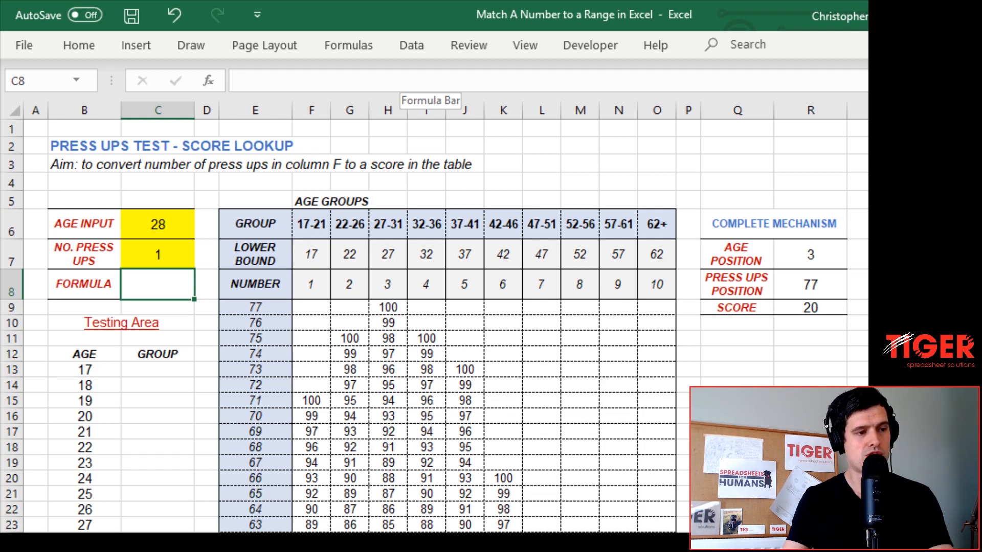
Step: Enter =HLOOKUP(C6,$F$7:$O$8,2,1) in C8, returning group 3 for age 28
{"action": "type", "text": "="}
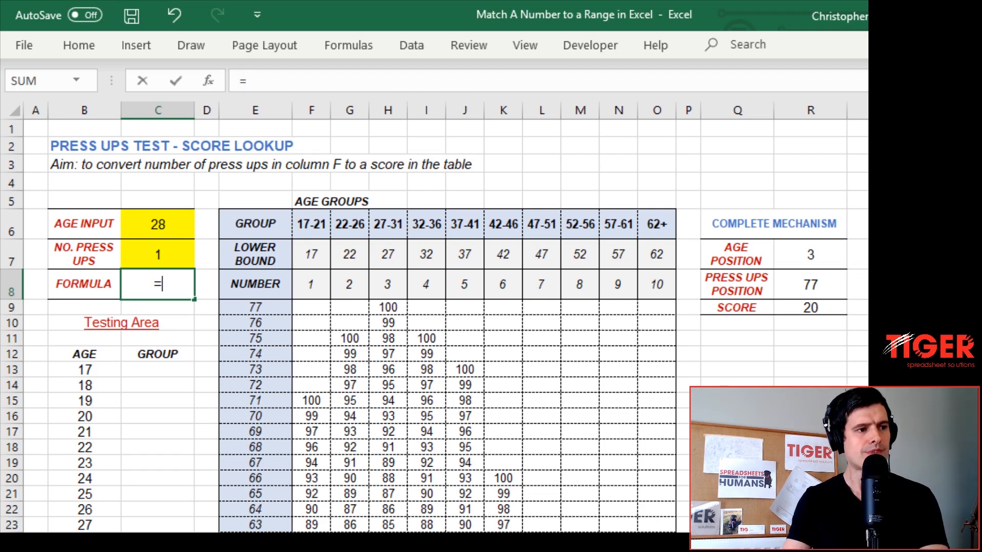
{"action": "type", "text": "hloo"}
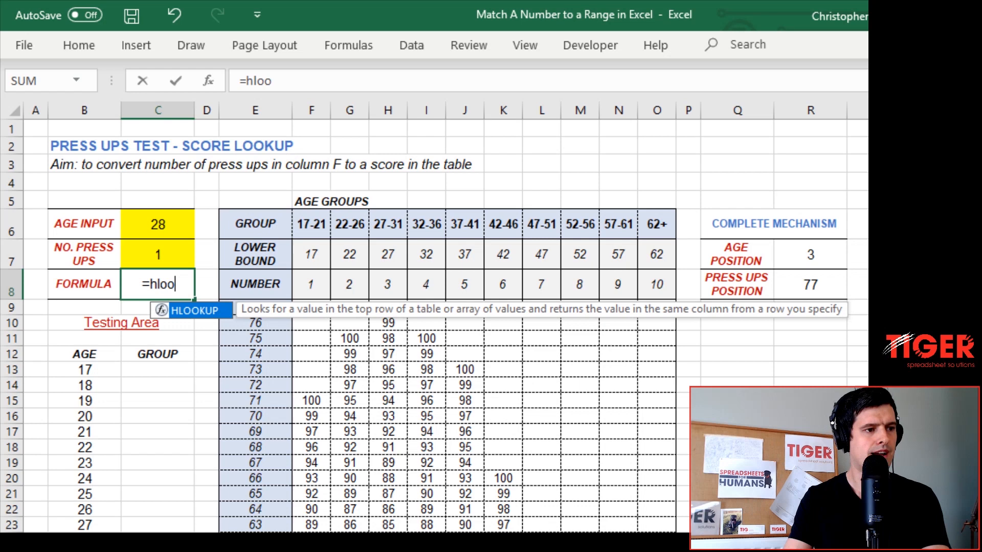
{"action": "key", "text": "Tab"}
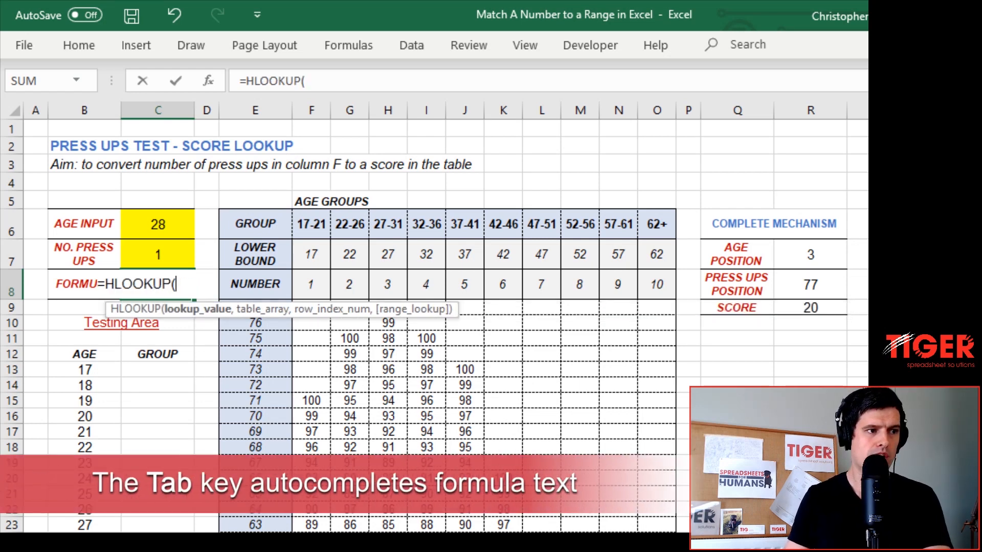
{"action": "left_click", "coordinate": [158, 224]}
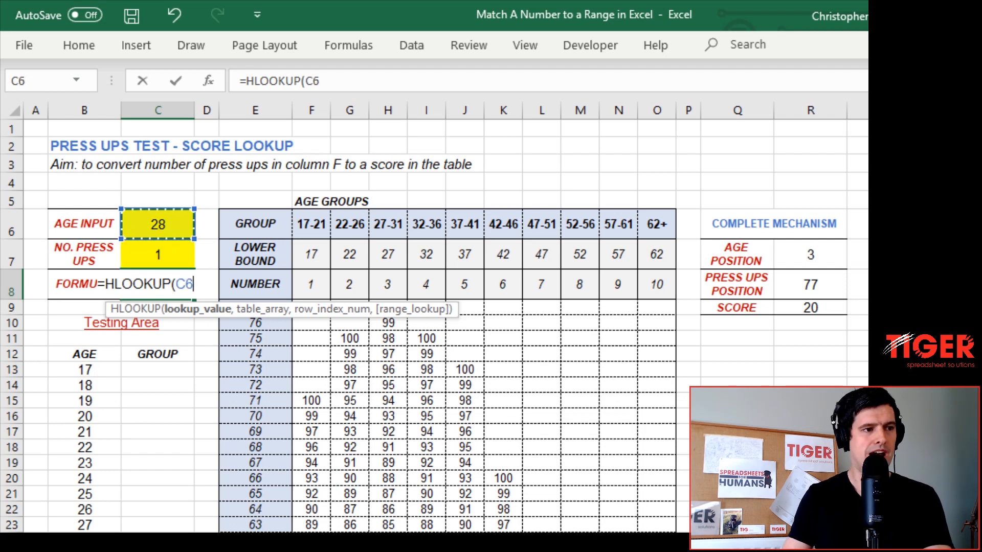
{"action": "type", "text": ","}
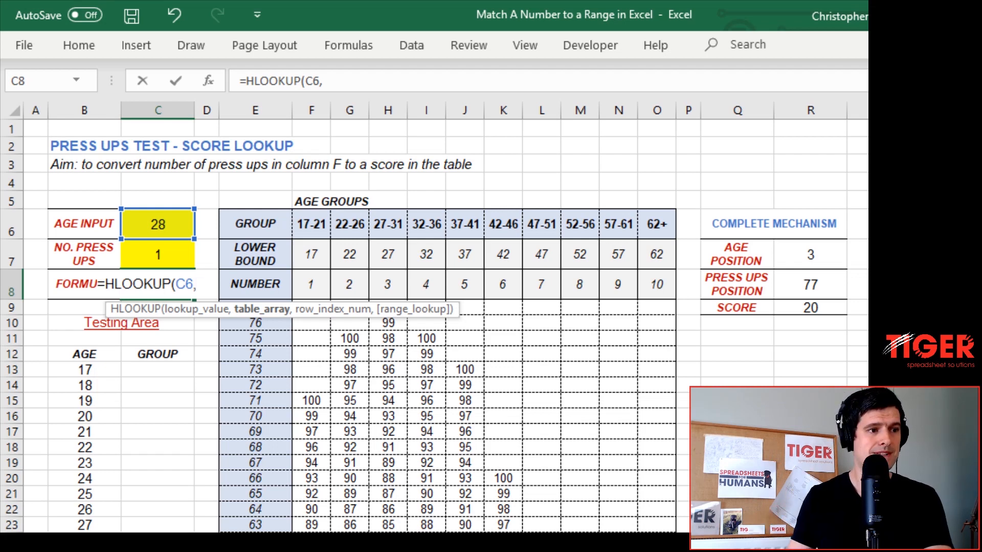
{"action": "left_click", "coordinate": [349, 253]}
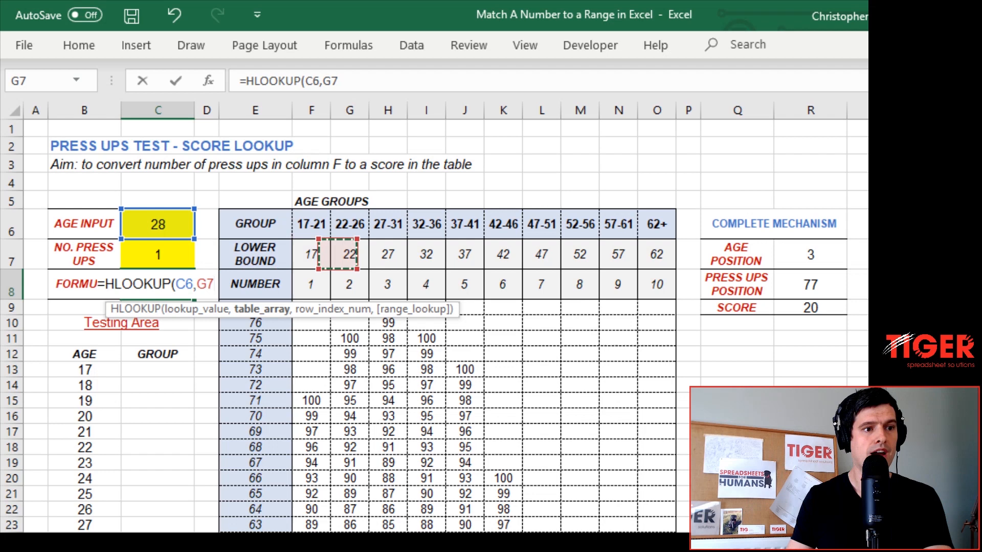
{"action": "left_click", "coordinate": [311, 255]}
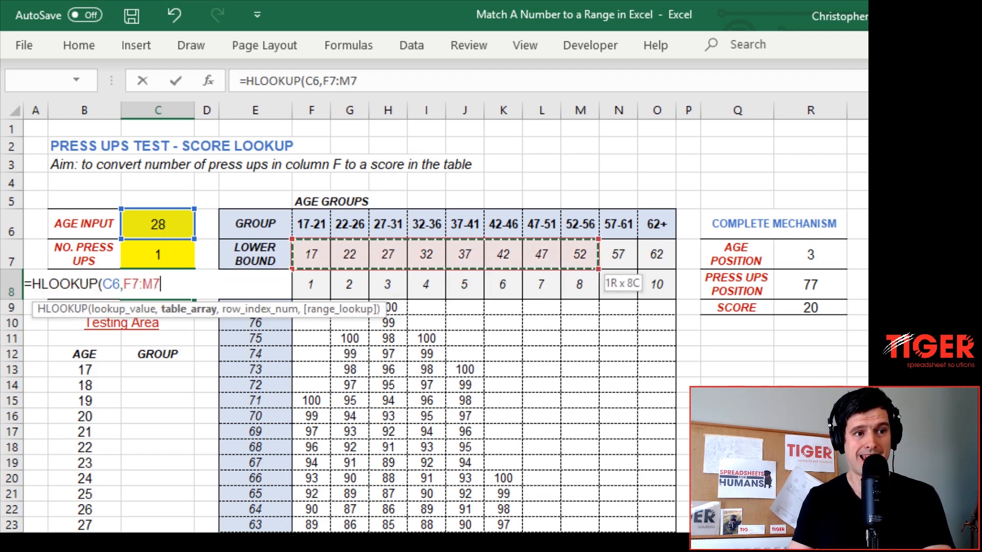
{"action": "left_click_drag", "start_coordinate": [578, 254], "coordinate": [656, 284]}
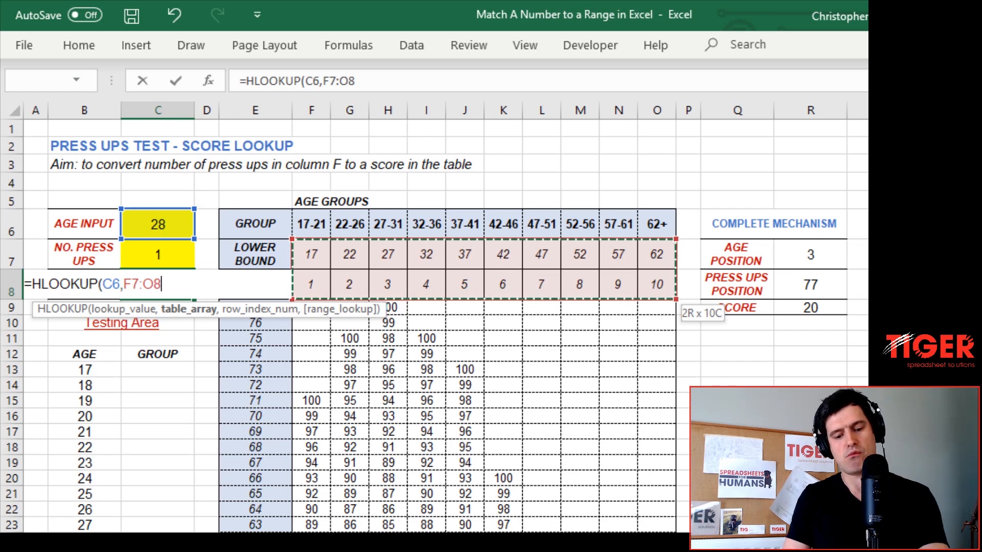
{"action": "key", "text": "f4"}
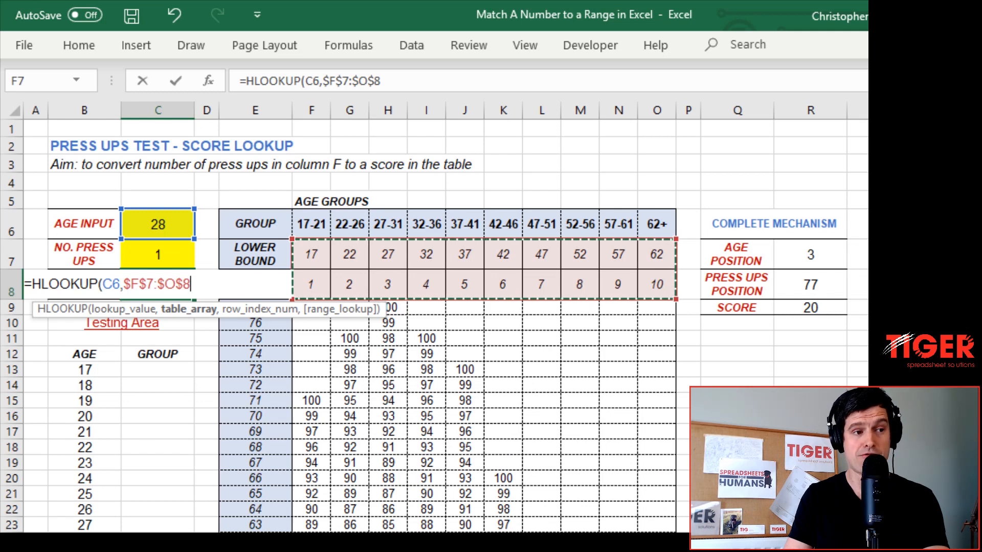
{"action": "type", "text": ","}
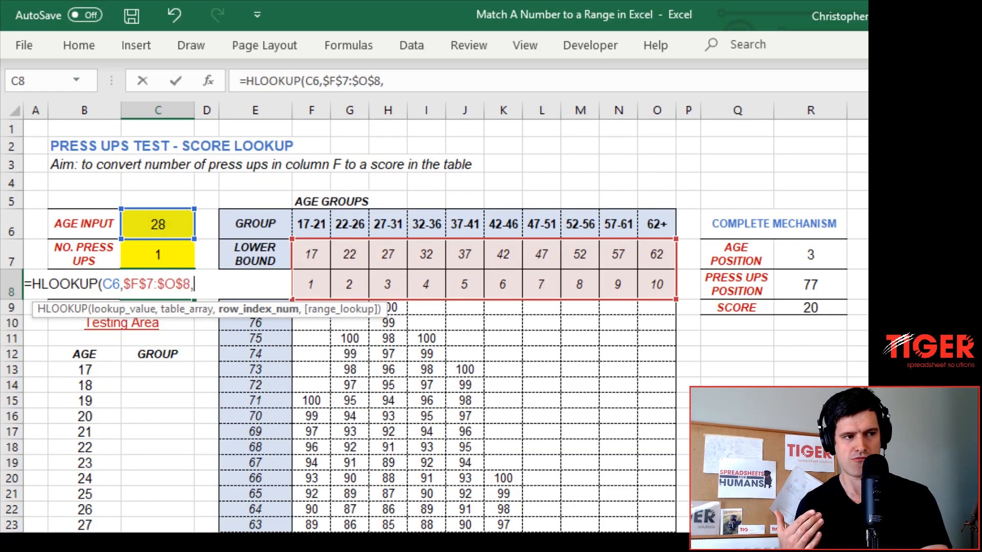
{"action": "type", "text": "2"}
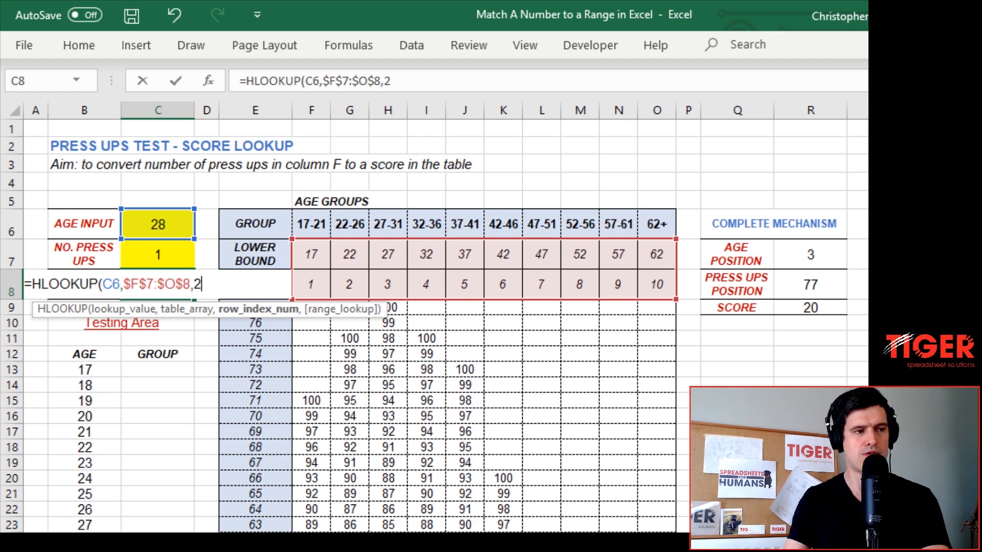
{"action": "type", "text": ","}
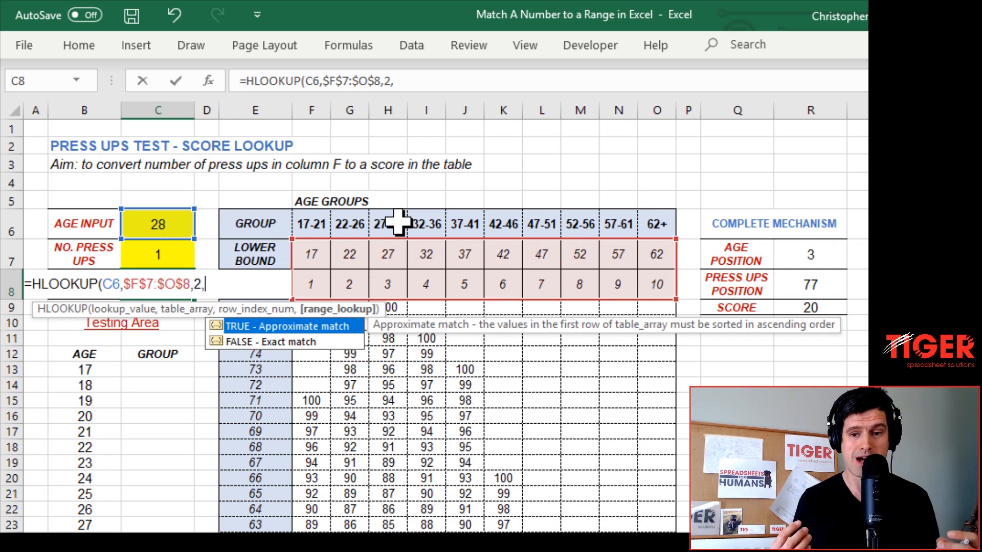
{"action": "mouse_move", "coordinate": [316, 256]}
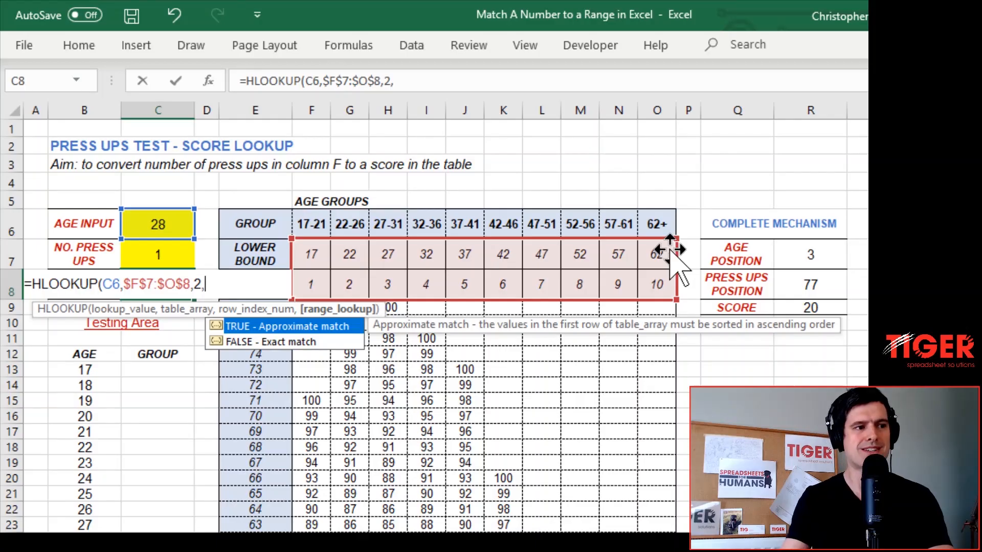
{"action": "type", "text": "1)"}
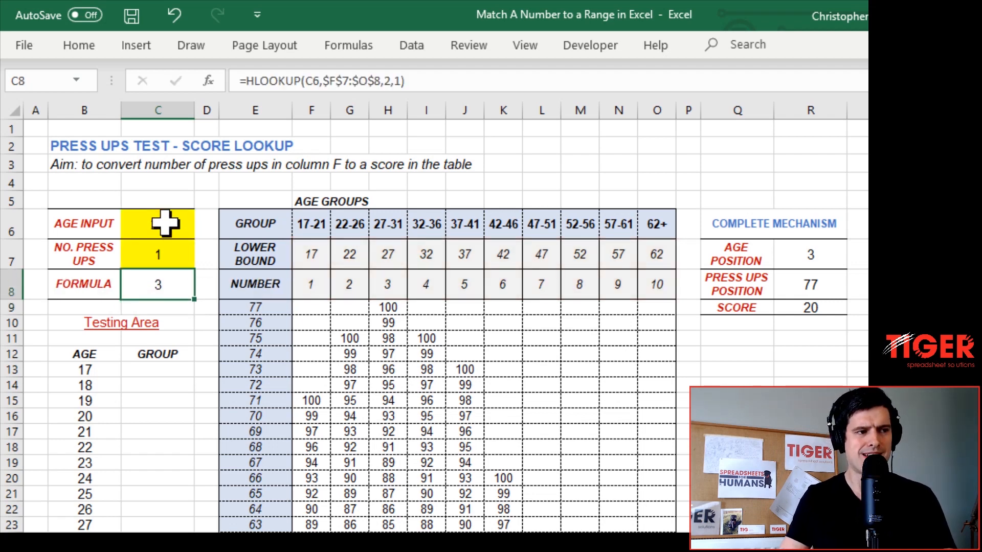
Step: Try different ages in the age input, ending at 65, which returns group 10
{"action": "type", "text": "28"}
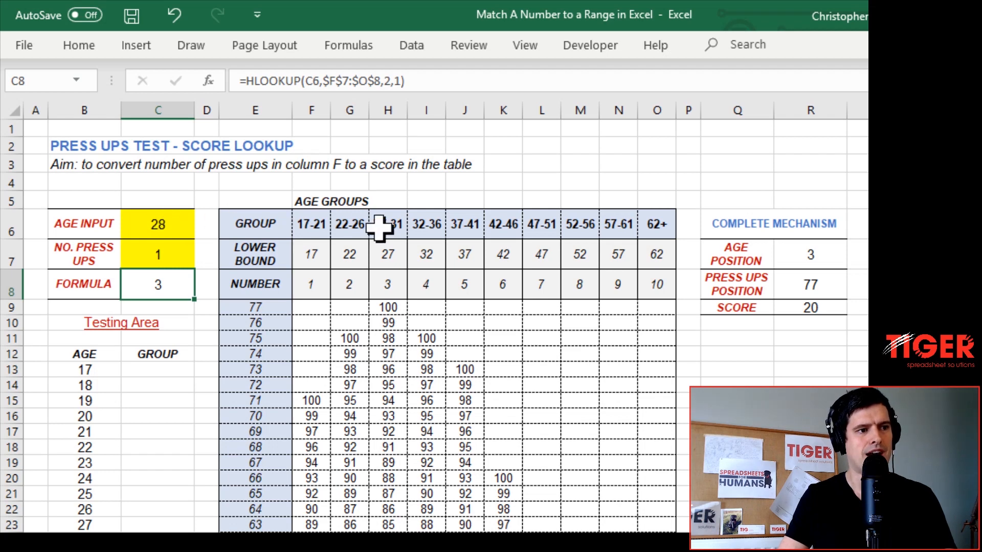
{"action": "mouse_move", "coordinate": [390, 295]}
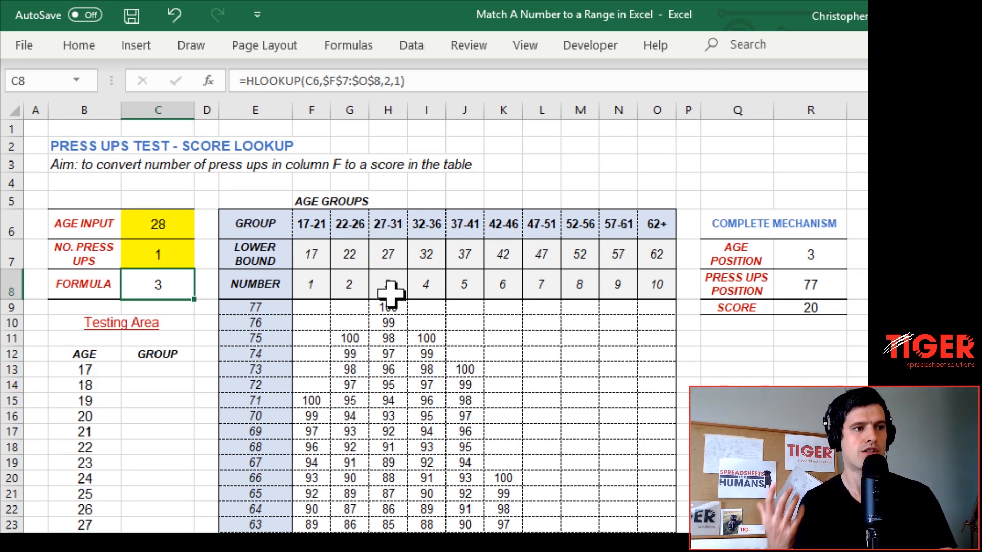
{"action": "left_click", "coordinate": [157, 254]}
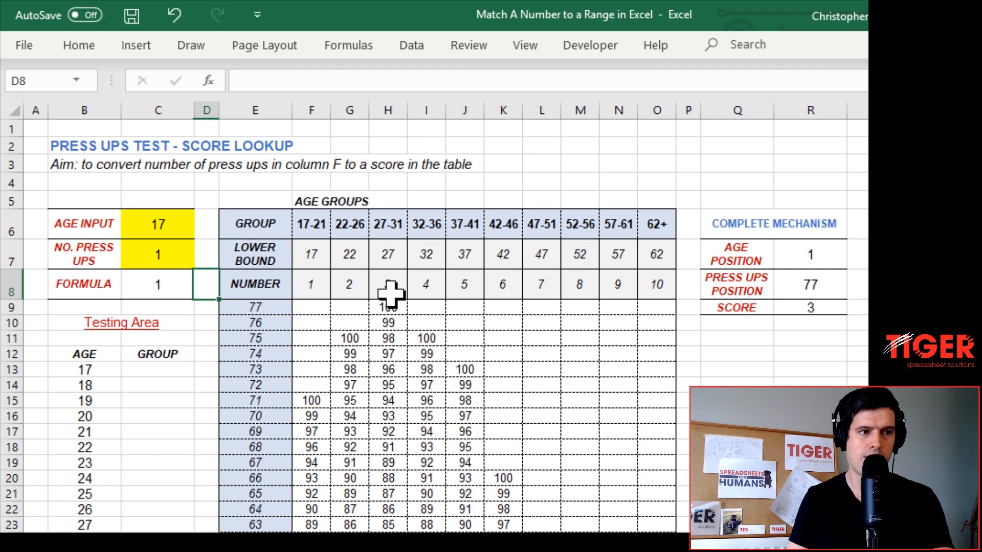
{"action": "left_click", "coordinate": [157, 224]}
{"action": "type", "text": "65"}
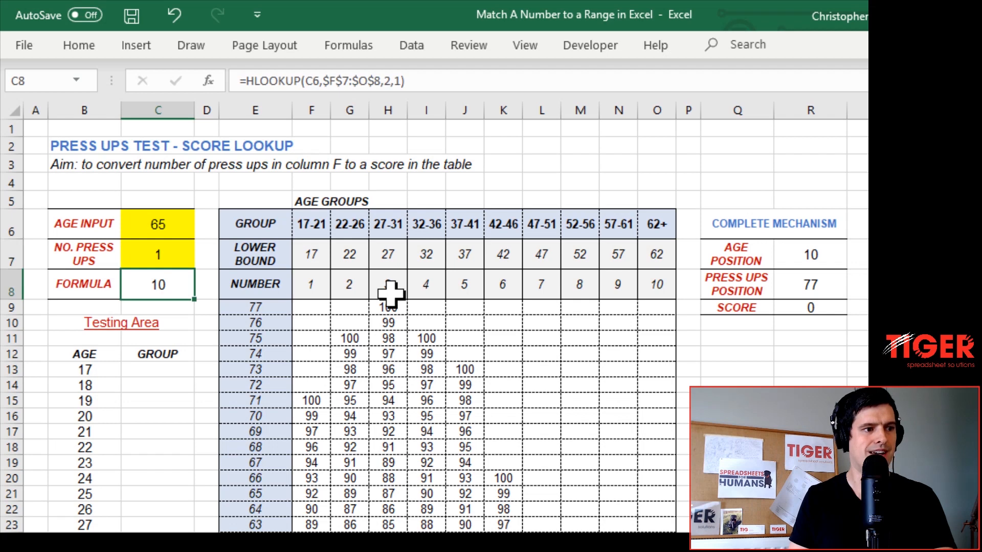
{"action": "left_click", "coordinate": [121, 323]}
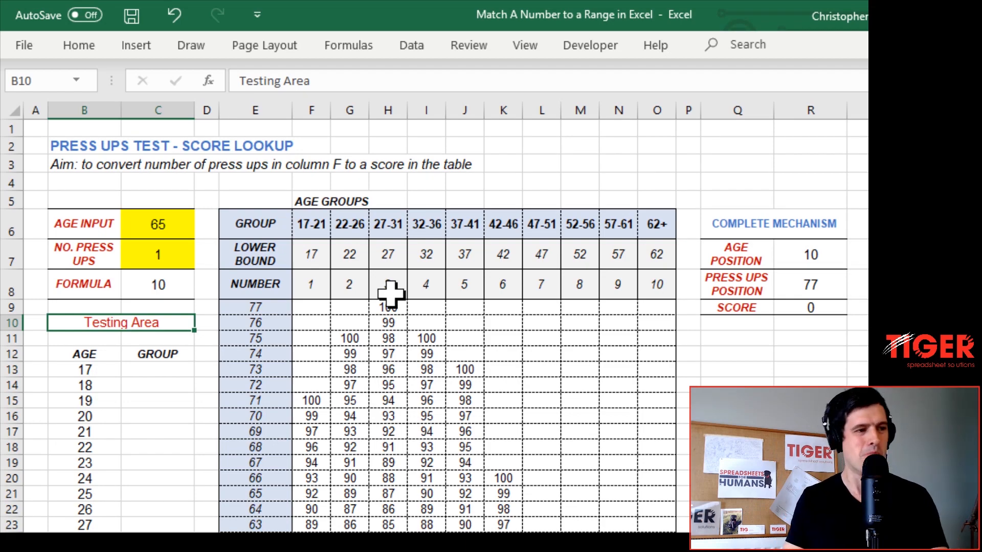
Step: Enter =HLOOKUP(B13,$F$7:$O$8,2,1) in C13, returning group 1 for age 17
{"action": "scroll", "scroll_direction": "down", "scroll_amount": 3}
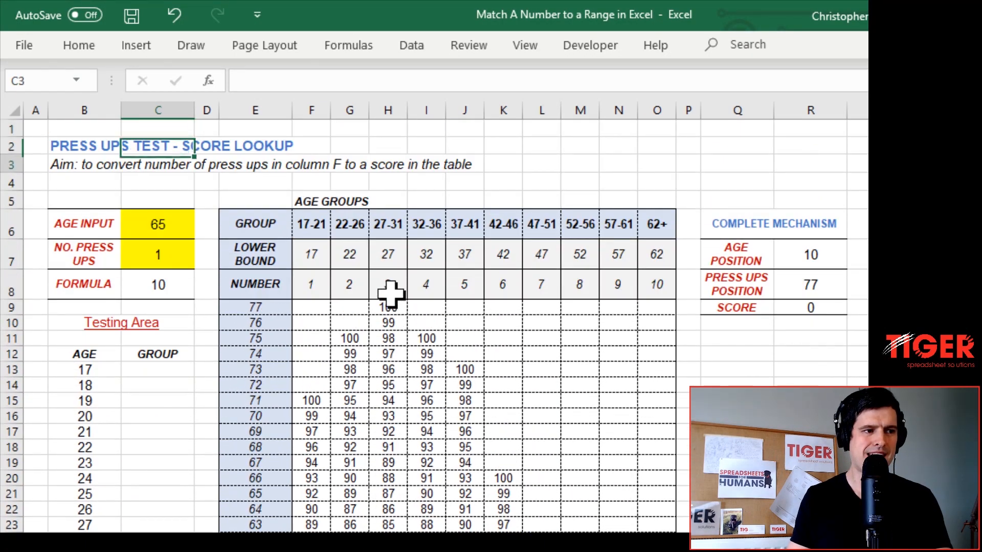
{"action": "left_click", "coordinate": [157, 369]}
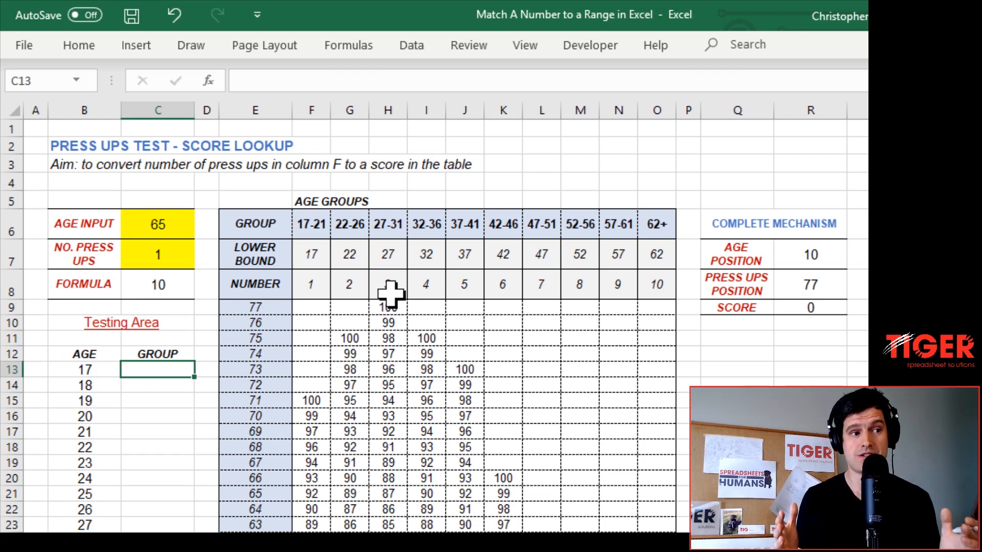
{"action": "type", "text": "=hlo"}
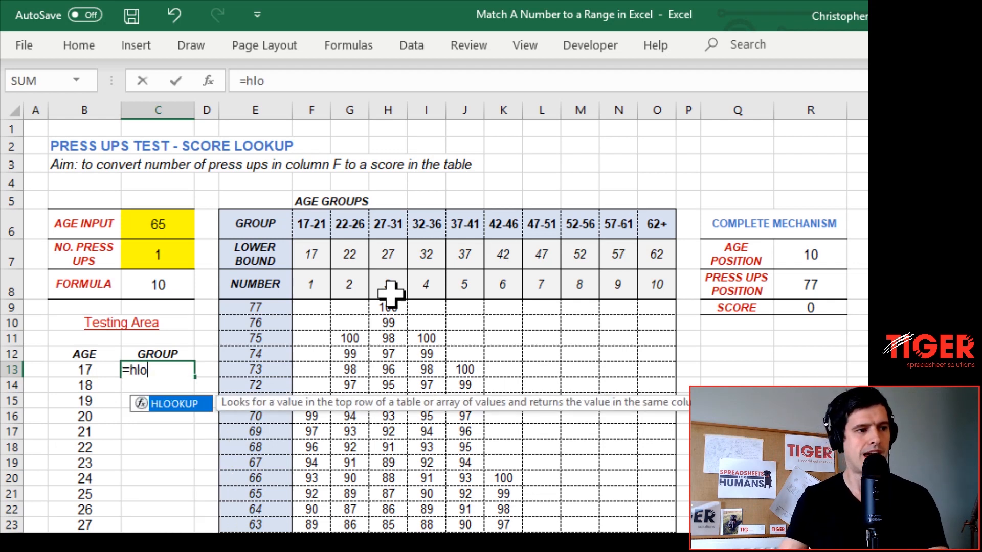
{"action": "type", "text": "ok"}
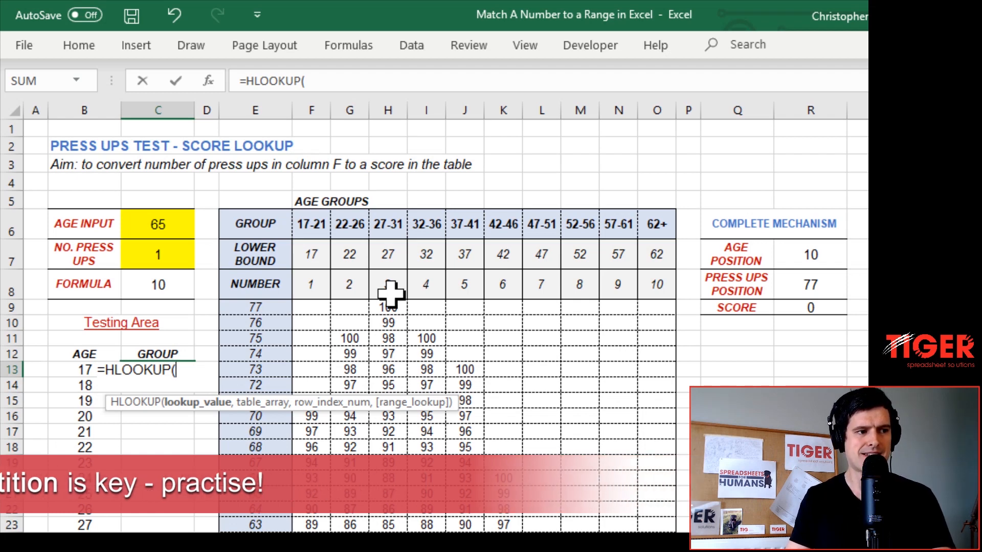
{"action": "left_click", "coordinate": [84, 369]}
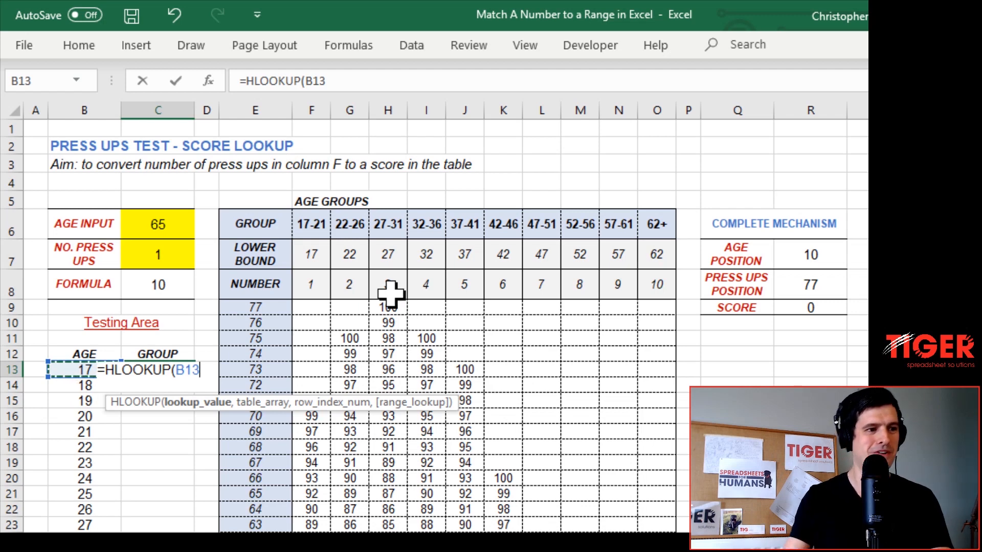
{"action": "left_click", "coordinate": [157, 338]}
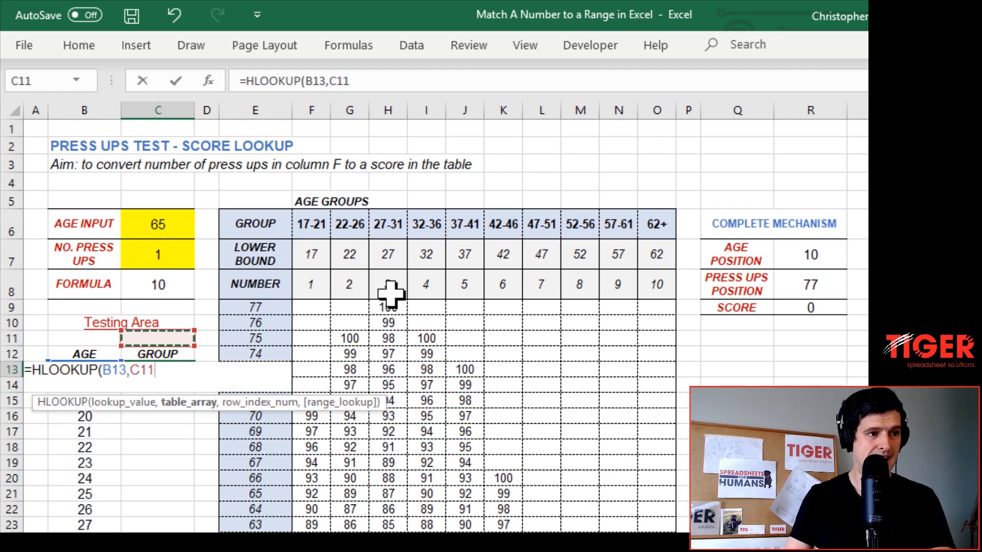
{"action": "left_click", "coordinate": [310, 254]}
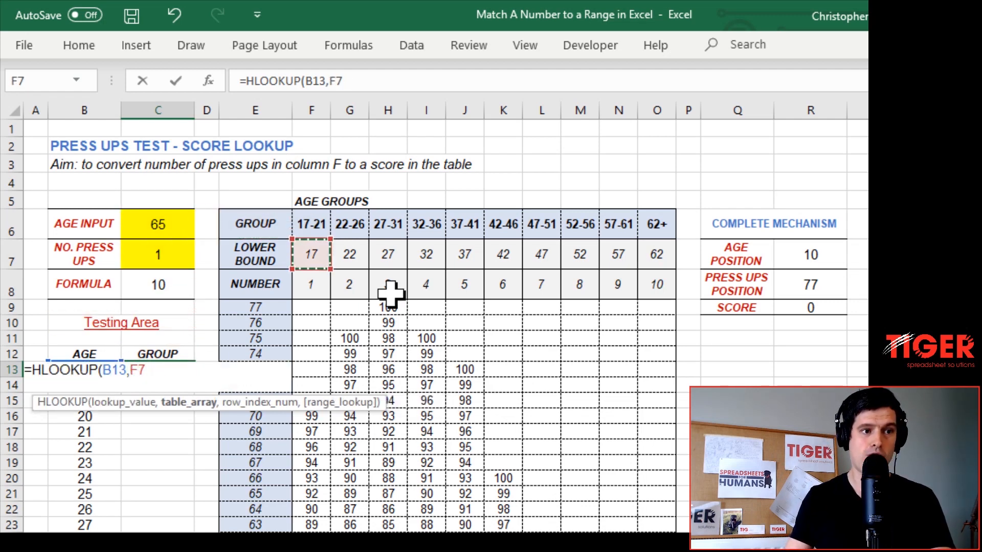
{"action": "left_click_drag", "start_coordinate": [311, 254], "coordinate": [656, 254]}
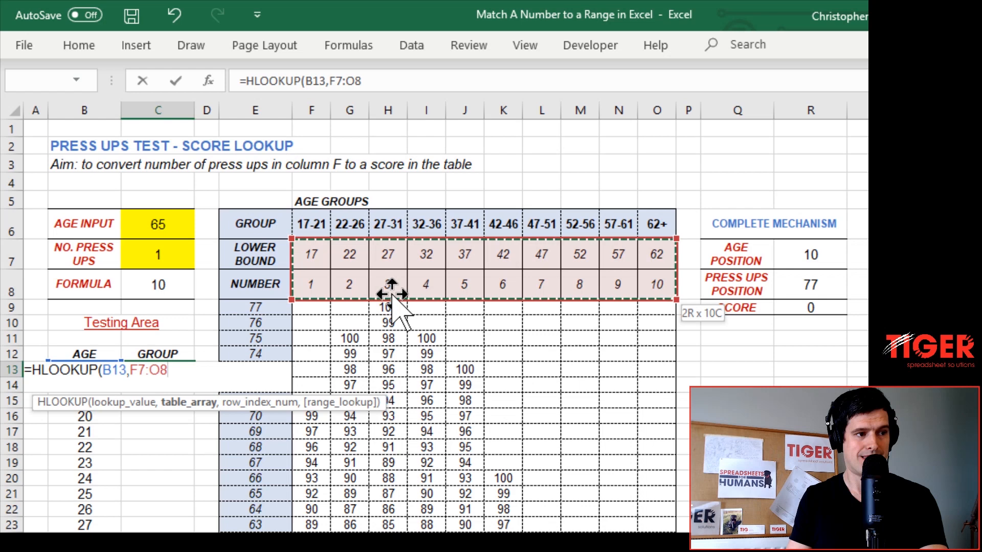
{"action": "key", "text": "f4"}
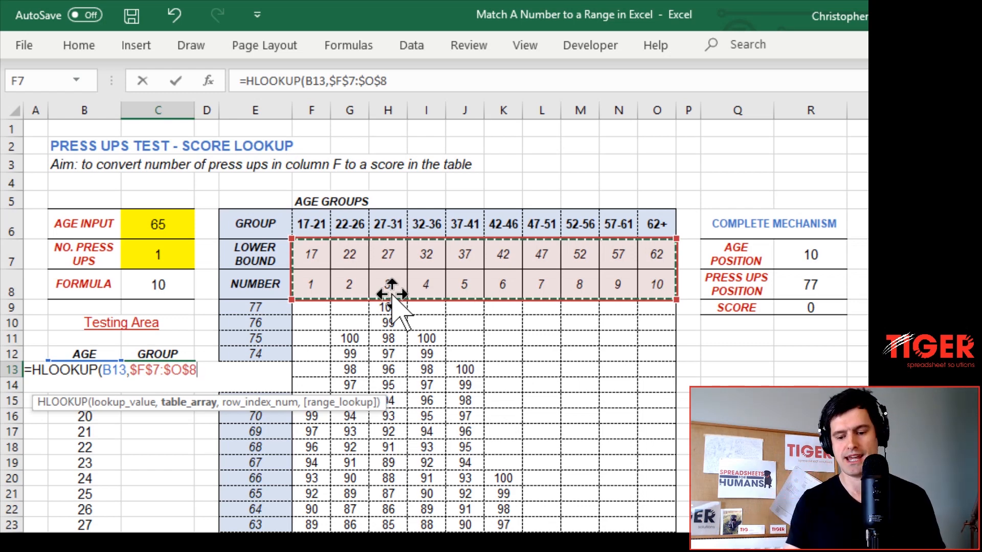
{"action": "type", "text": ","}
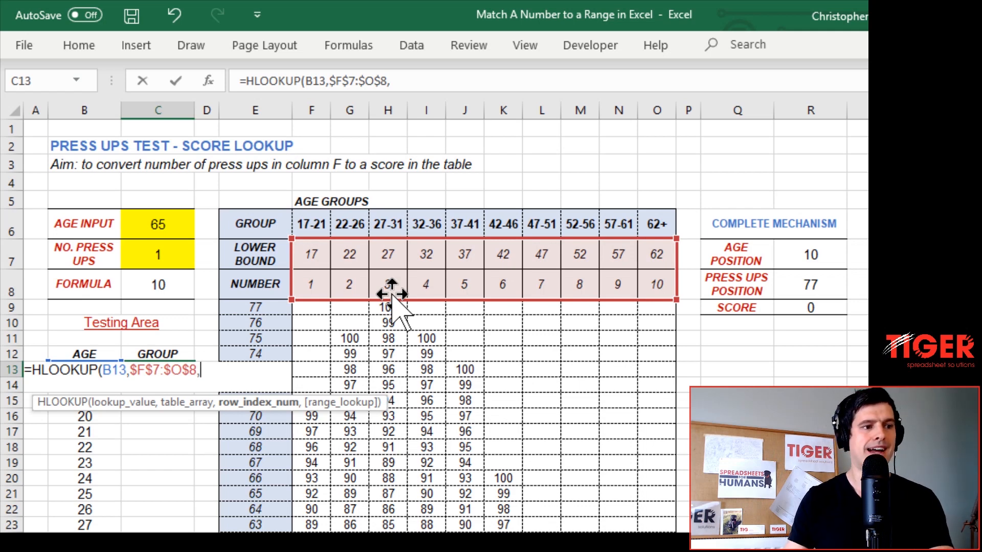
{"action": "type", "text": "2"}
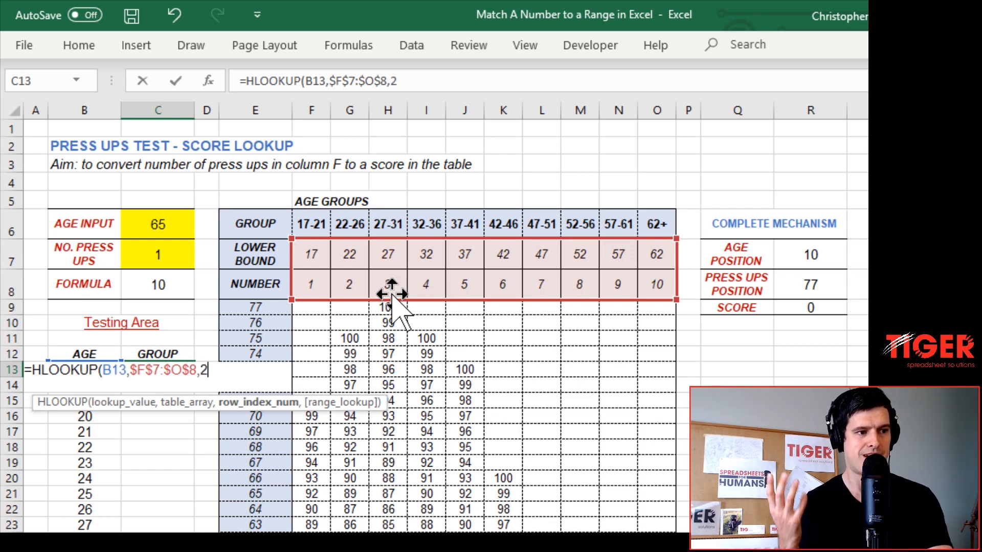
{"action": "type", "text": ",1"}
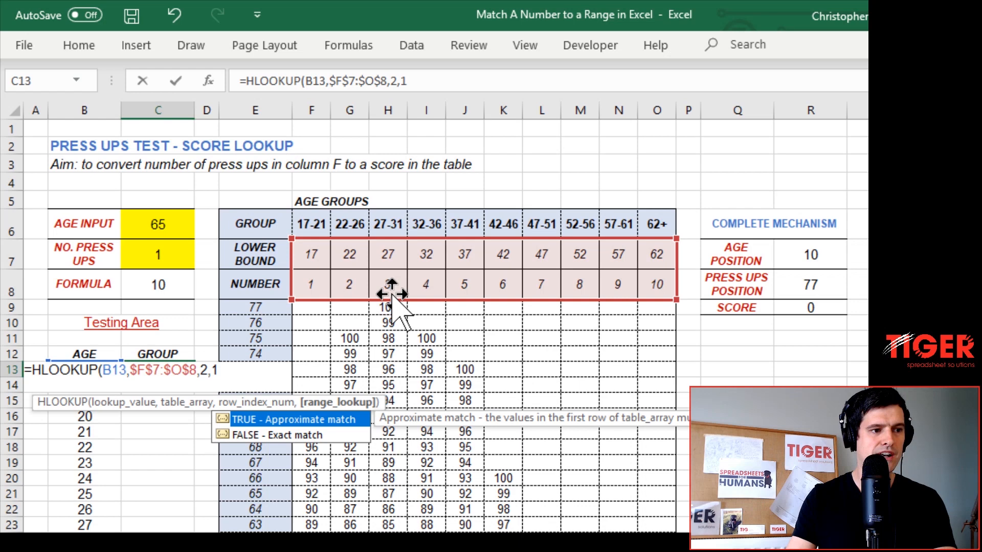
{"action": "type", "text": ")"}
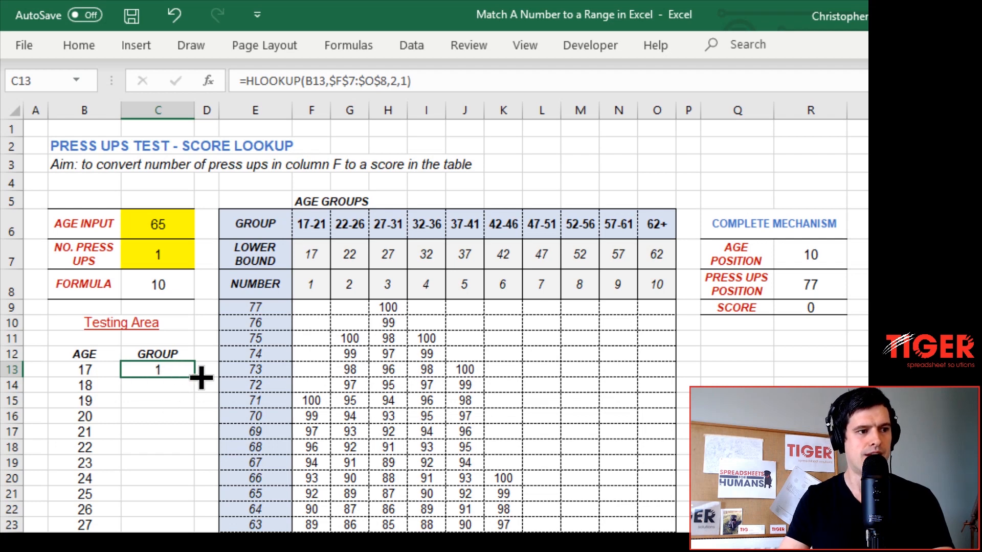
{"action": "mouse_move", "coordinate": [201, 376]}
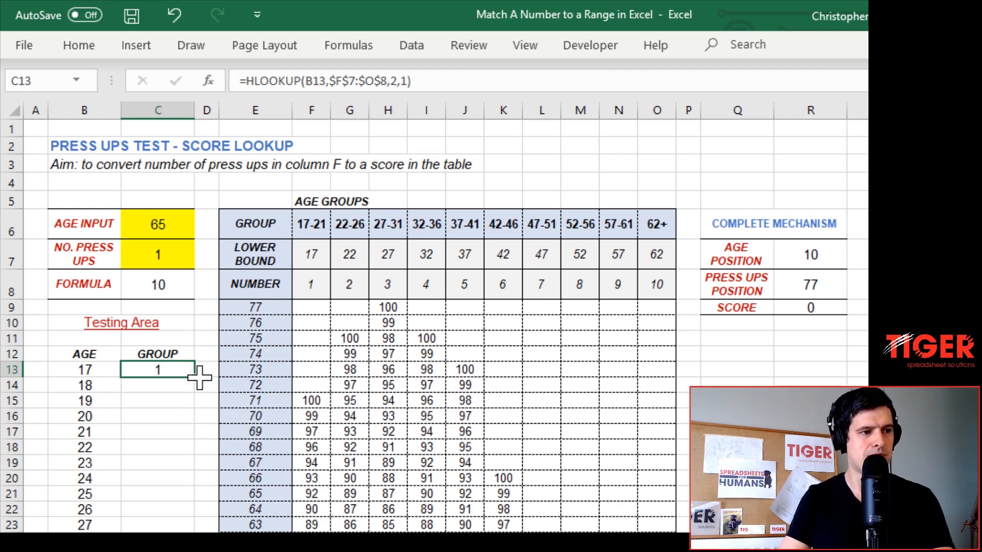
Step: Copy C13's HLOOKUP down the GROUP column and scroll to check results, e.g. 52 gives 8
{"action": "left_click_drag", "start_coordinate": [157, 369], "coordinate": [157, 526]}
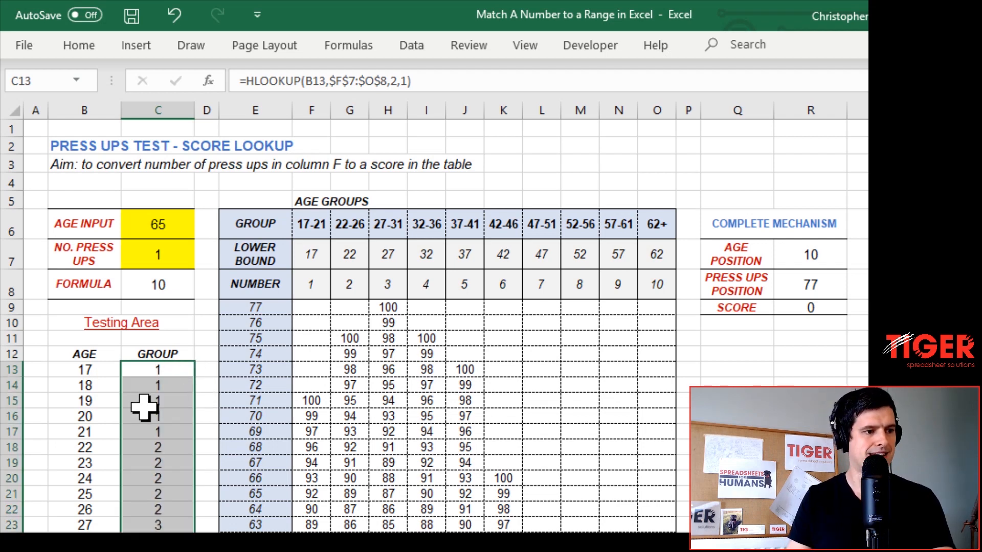
{"action": "left_click", "coordinate": [157, 447]}
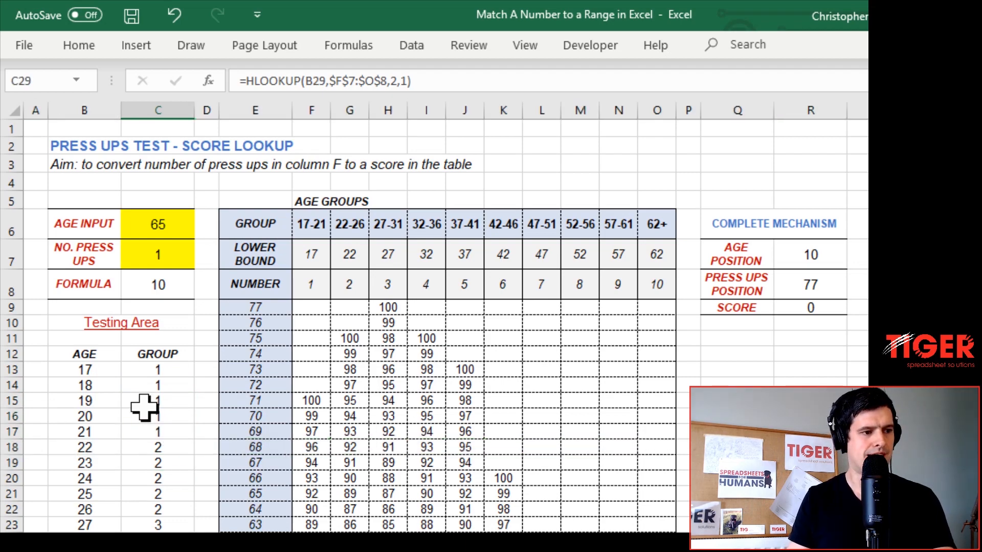
{"action": "scroll", "scroll_direction": "down", "scroll_amount": 3}
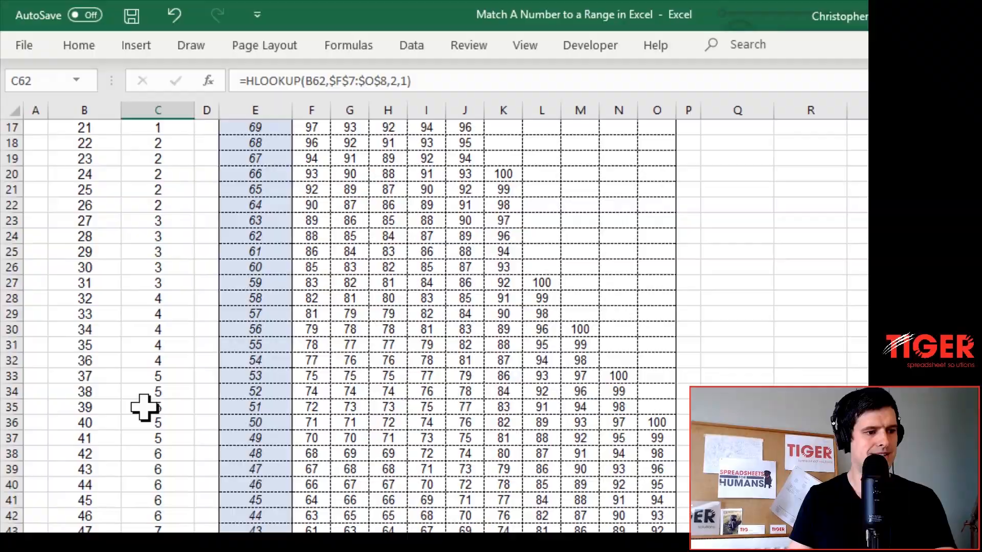
{"action": "scroll", "scroll_direction": "down", "scroll_amount": 3}
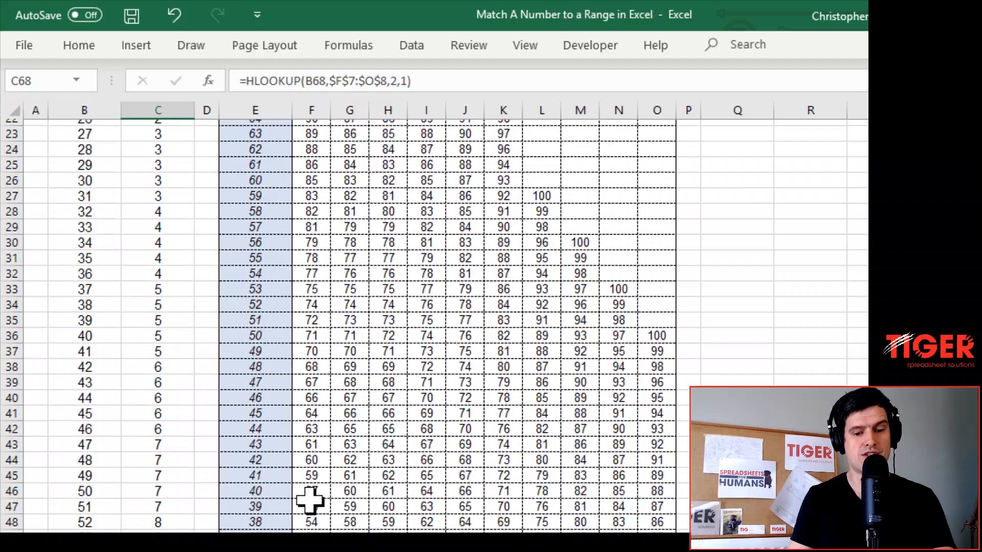
{"action": "scroll", "scroll_direction": "down", "scroll_amount": 3}
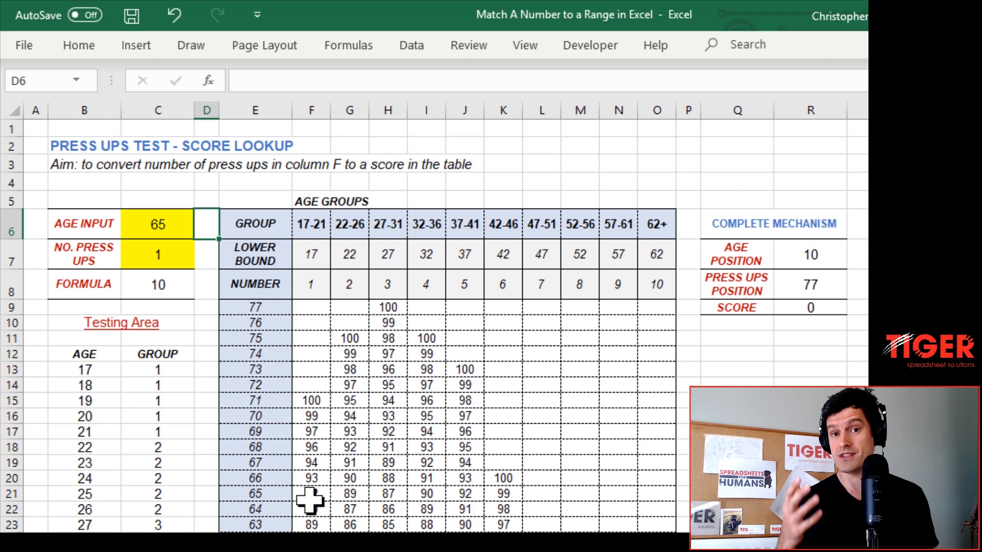
Step: Replace C8's HLOOKUP with =MATCH(C6,$F$7:$O$7,1), still giving group 10 for age 65
{"action": "left_click", "coordinate": [206, 254]}
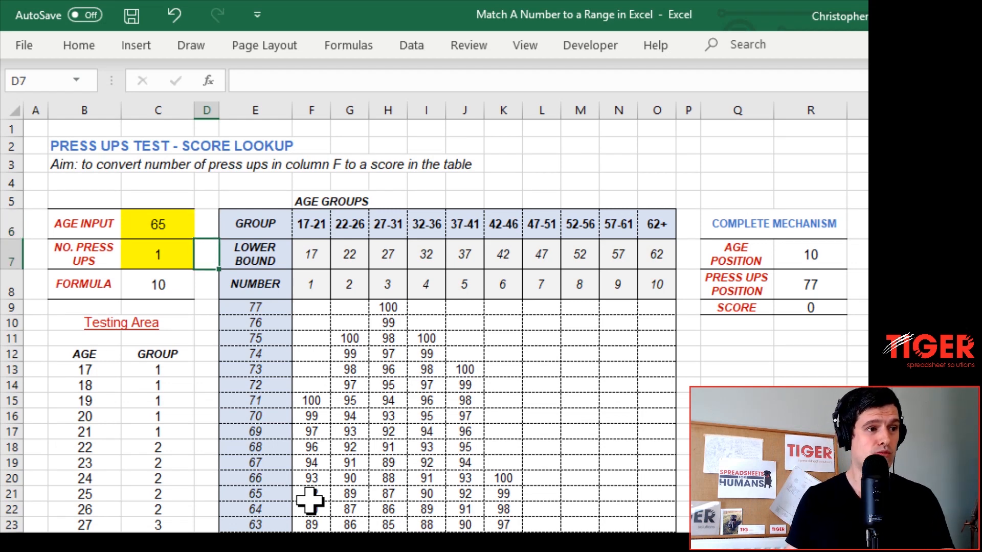
{"action": "left_click", "coordinate": [157, 284]}
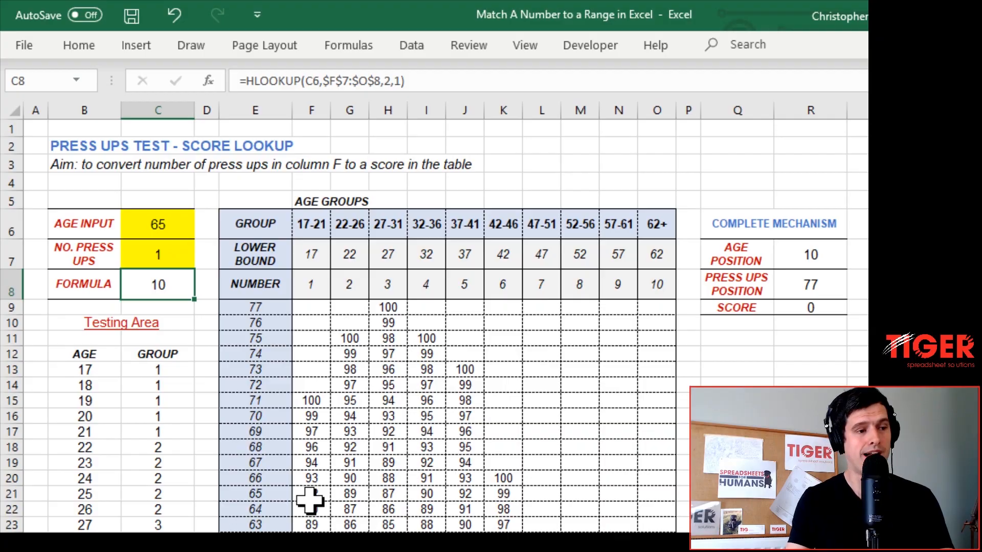
{"action": "key", "text": "Delete"}
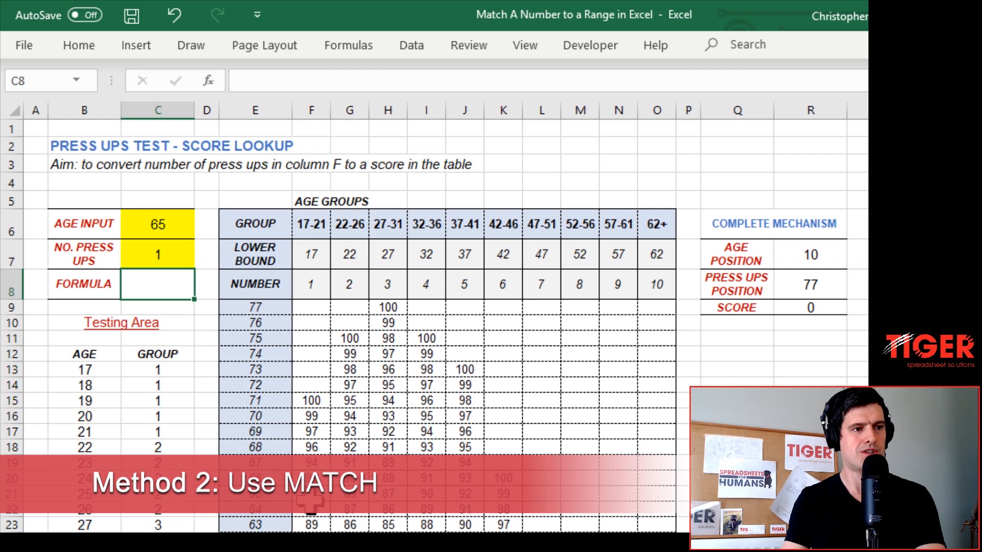
{"action": "left_click", "coordinate": [311, 283]}
{"action": "type", "text": "="}
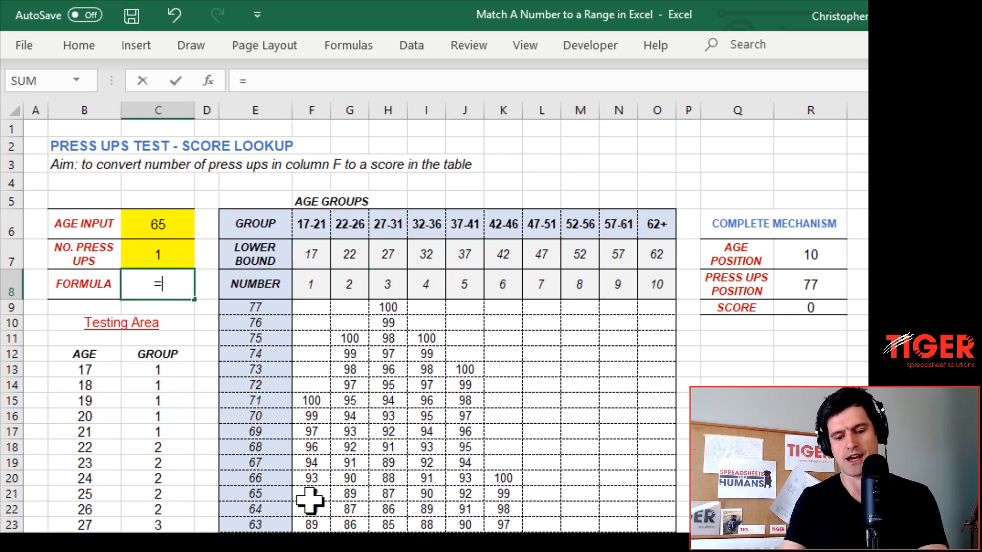
{"action": "type", "text": "match("}
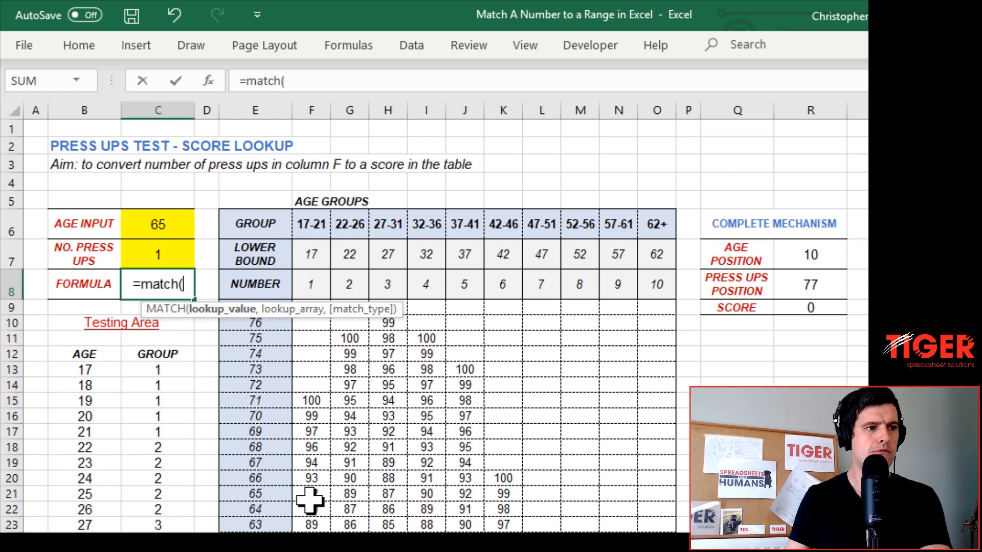
{"action": "left_click", "coordinate": [157, 223]}
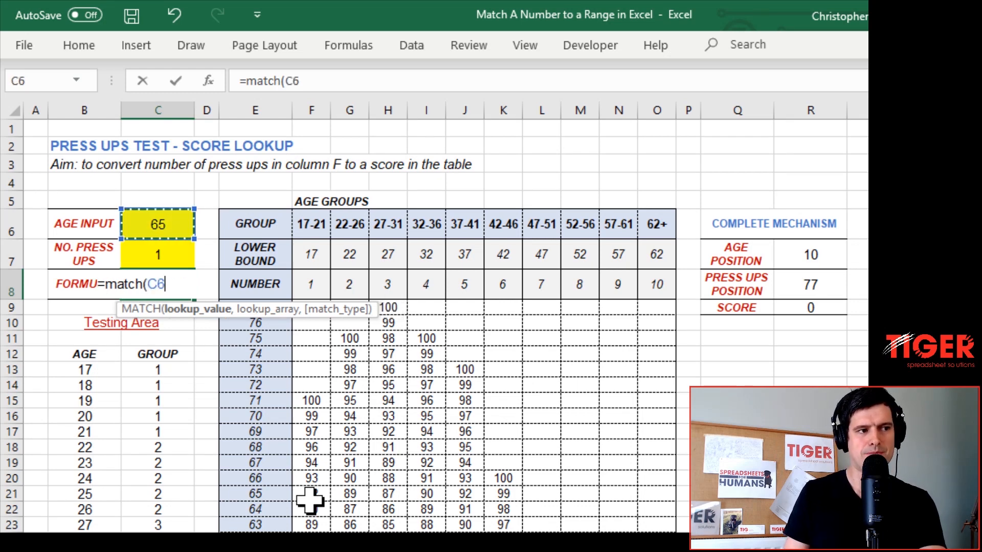
{"action": "type", "text": ","}
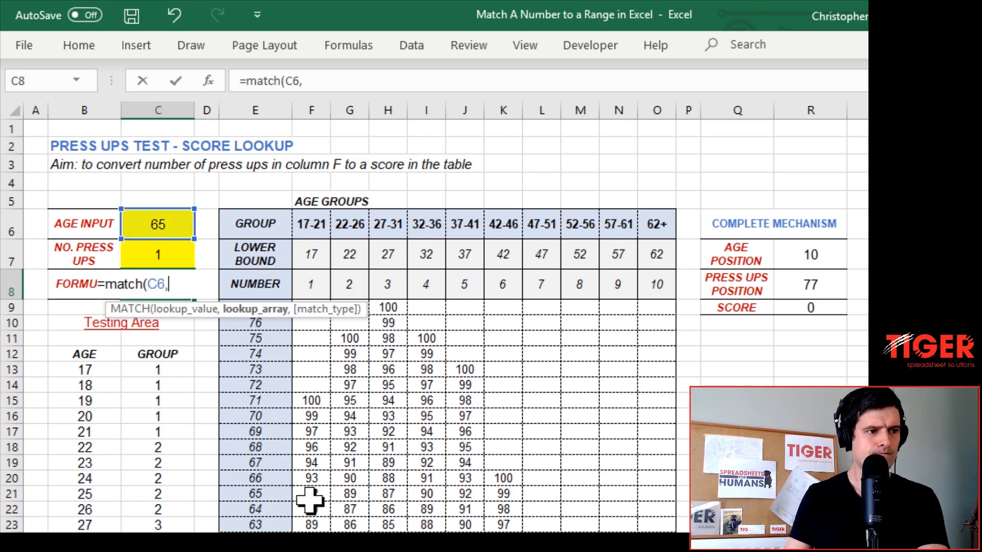
{"action": "left_click", "coordinate": [310, 284]}
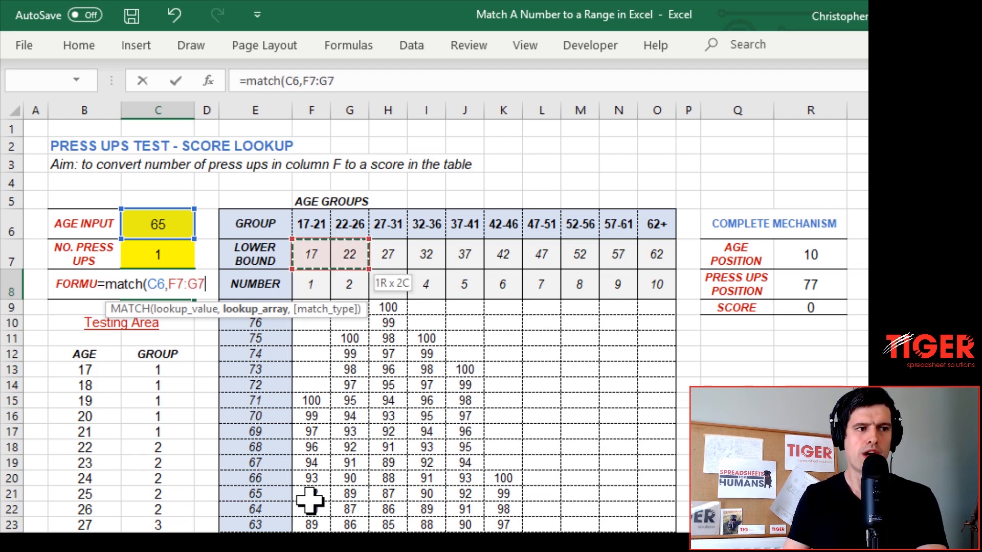
{"action": "left_click_drag", "start_coordinate": [349, 254], "coordinate": [657, 254]}
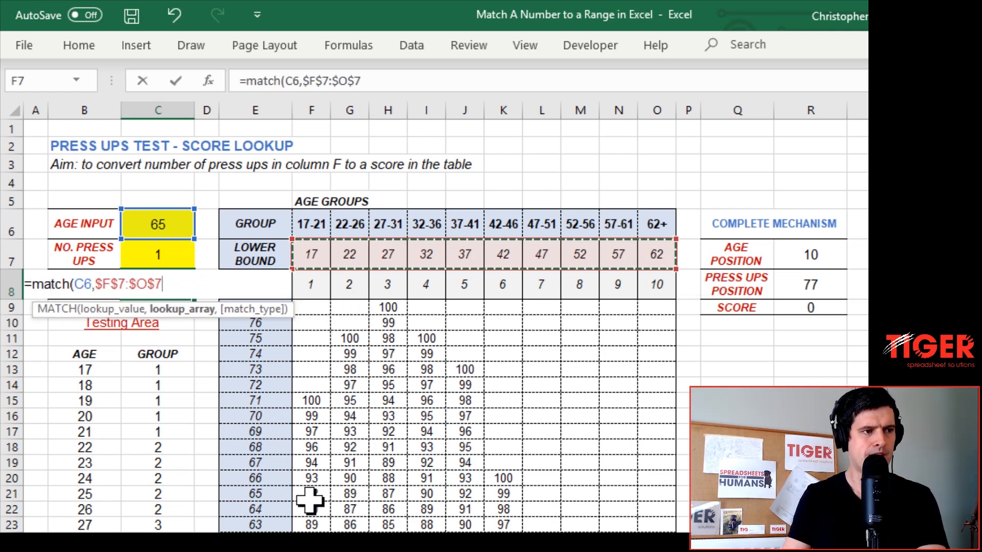
{"action": "type", "text": ","}
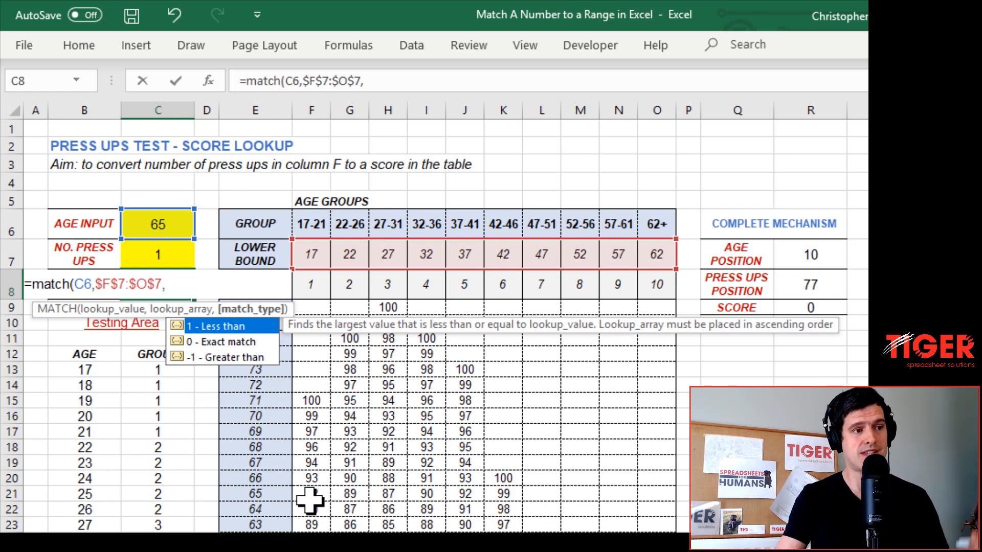
{"action": "mouse_move", "coordinate": [323, 357]}
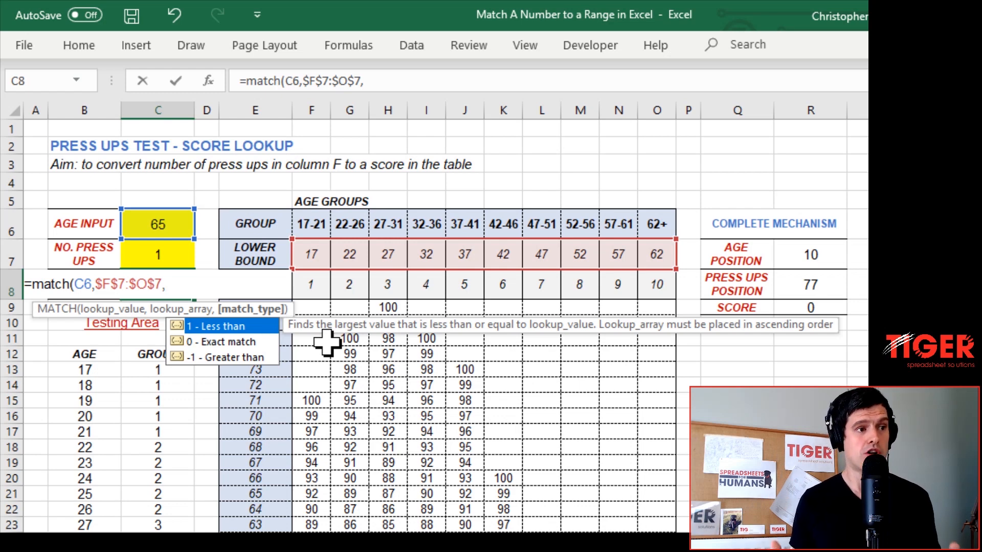
{"action": "type", "text": "10"}
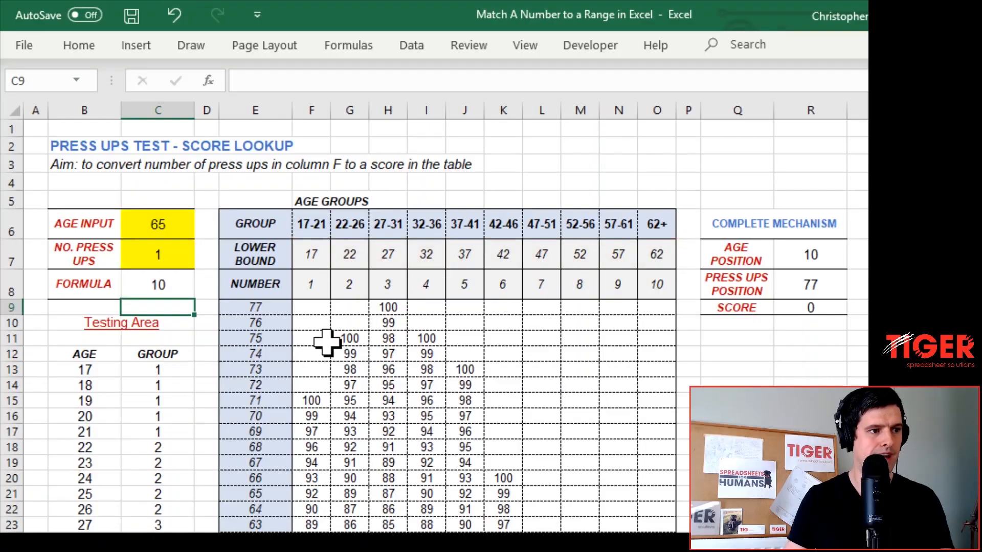
{"action": "left_click", "coordinate": [158, 284]}
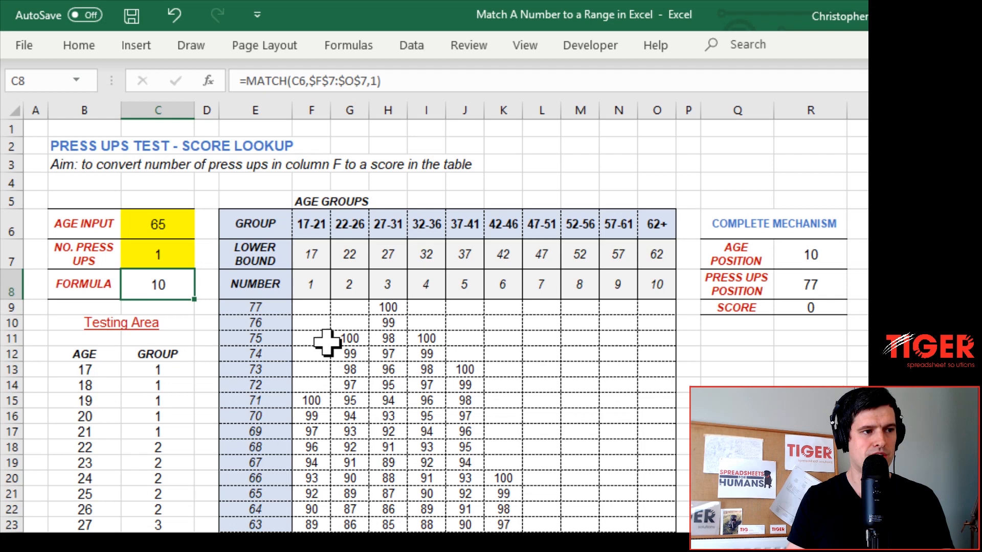
Step: Try age 27, review the Testing Area HLOOKUP formulas, and begin a new MATCH formula
{"action": "left_click", "coordinate": [157, 223]}
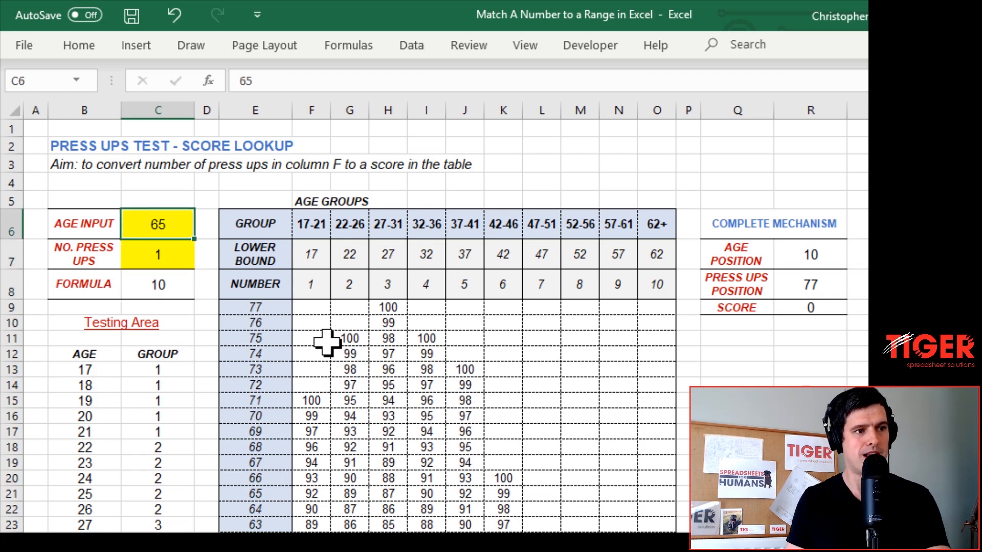
{"action": "type", "text": "27"}
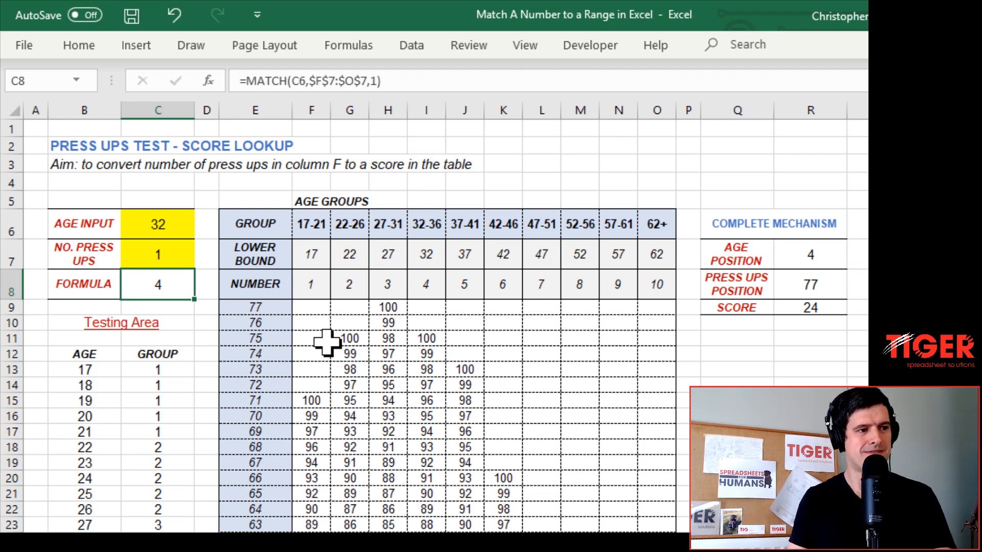
{"action": "left_click", "coordinate": [157, 368]}
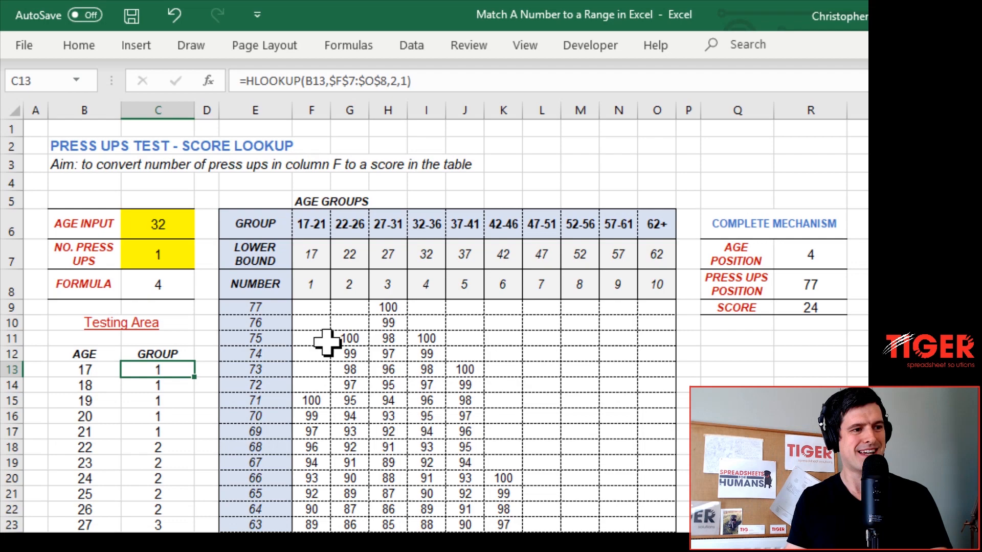
{"action": "scroll", "scroll_direction": "down", "scroll_amount": 3}
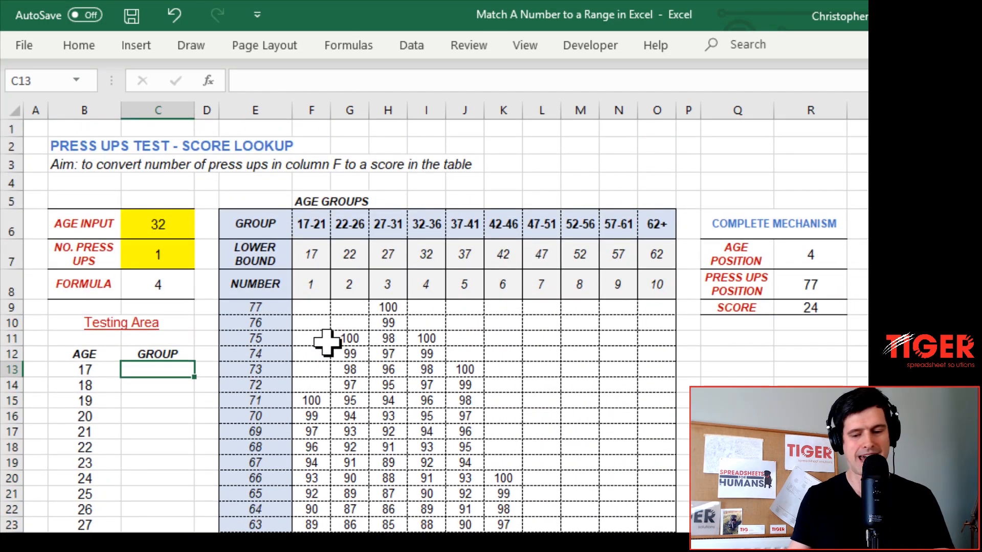
{"action": "type", "text": "=ma"}
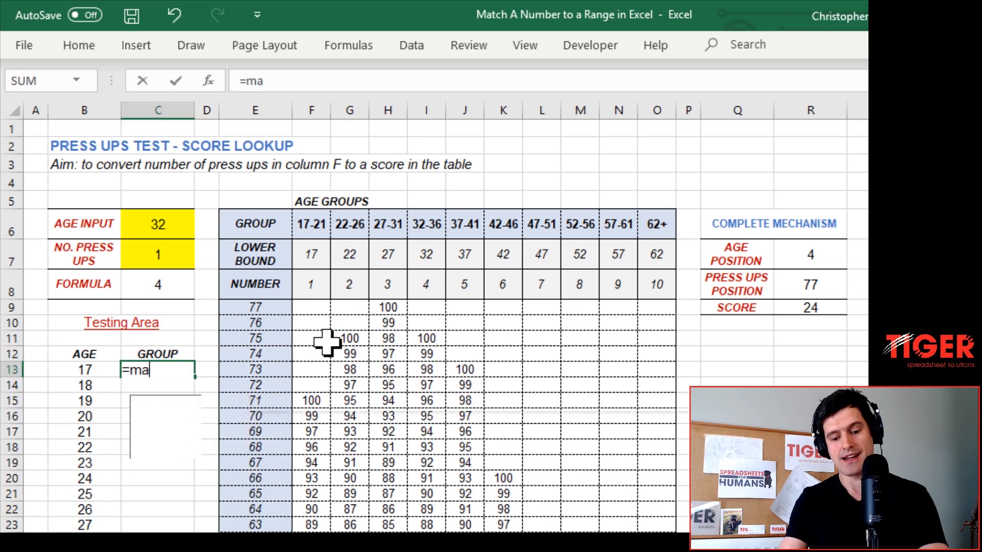
Step: Build =MATCH(B13,$F$7:$O$7,1) in C13, correcting a wrong reference, and fill it down
{"action": "type", "text": "tch("}
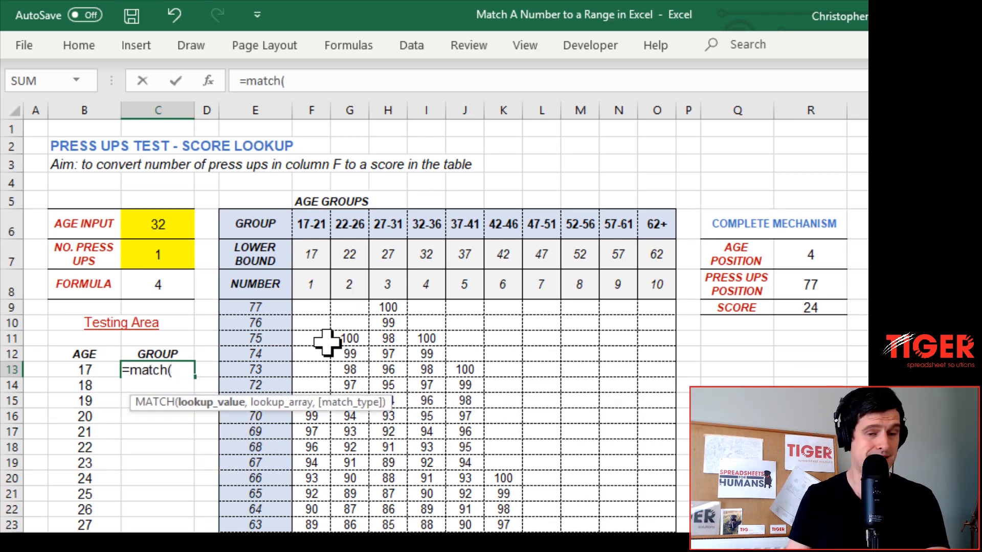
{"action": "left_click", "coordinate": [122, 323]}
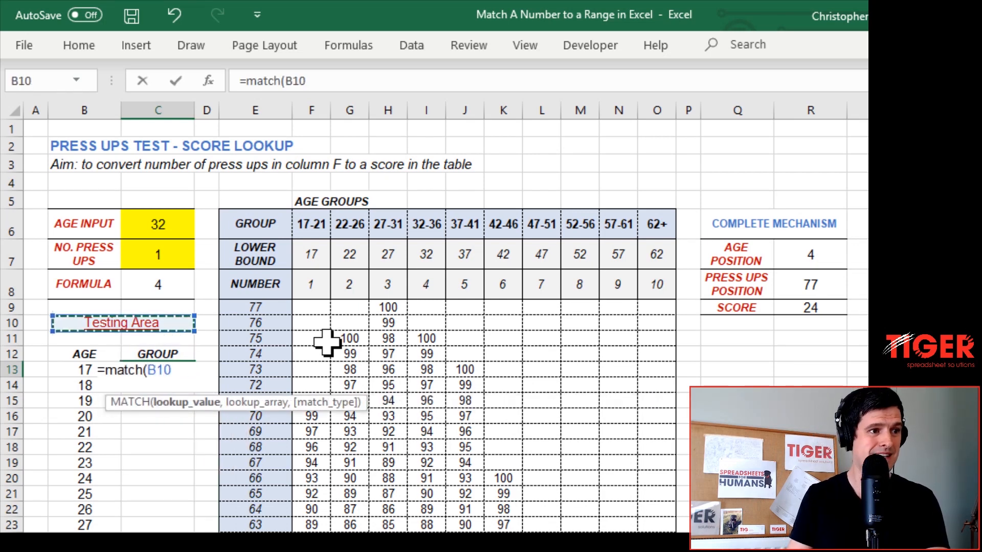
{"action": "left_click", "coordinate": [157, 224]}
{"action": "type", "text": "$C$"}
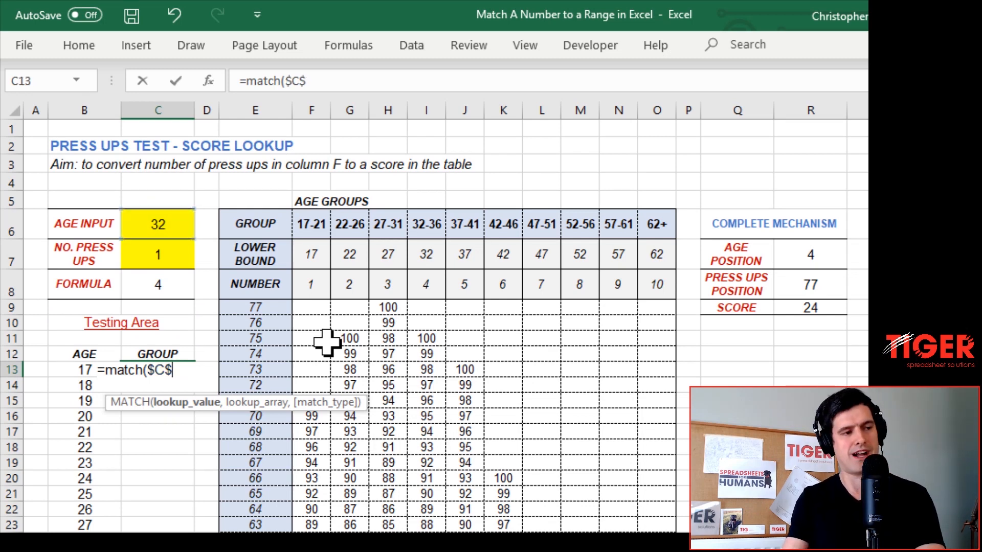
{"action": "key", "text": "Backspace"}
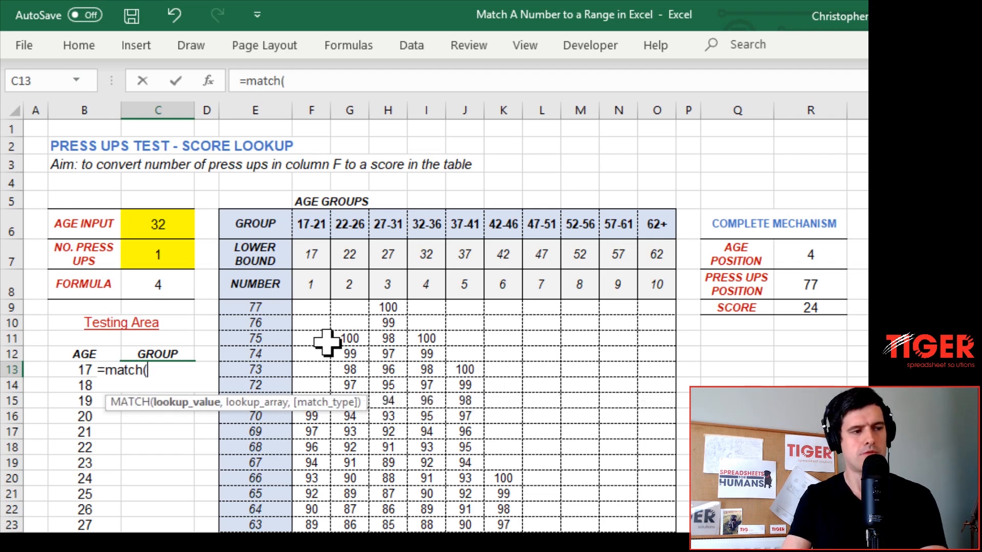
{"action": "left_click", "coordinate": [84, 369]}
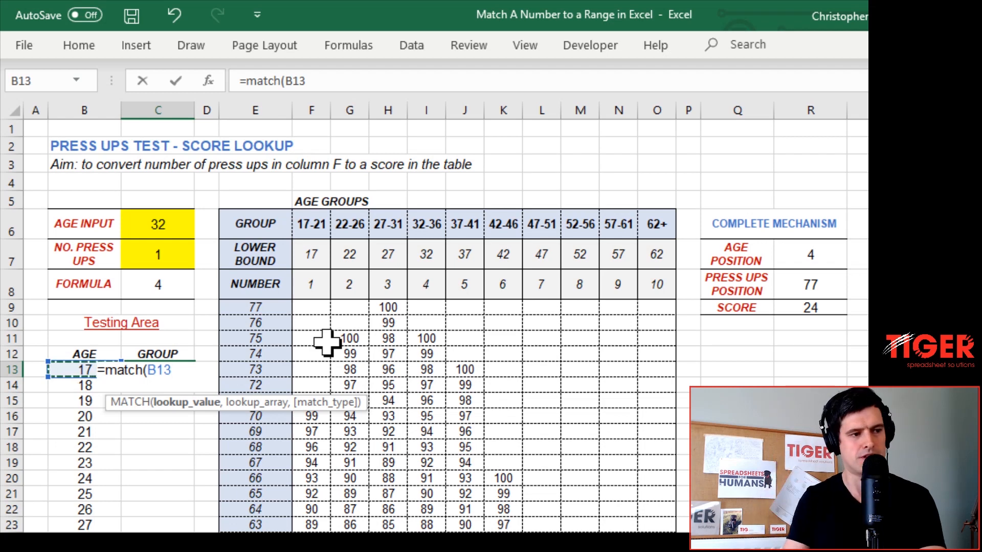
{"action": "left_click", "coordinate": [158, 353]}
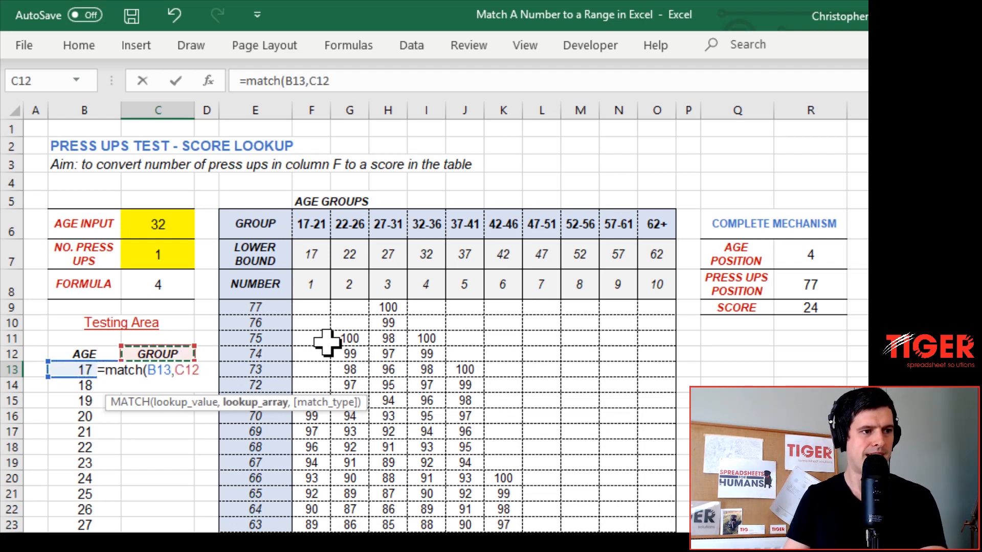
{"action": "left_click", "coordinate": [349, 253]}
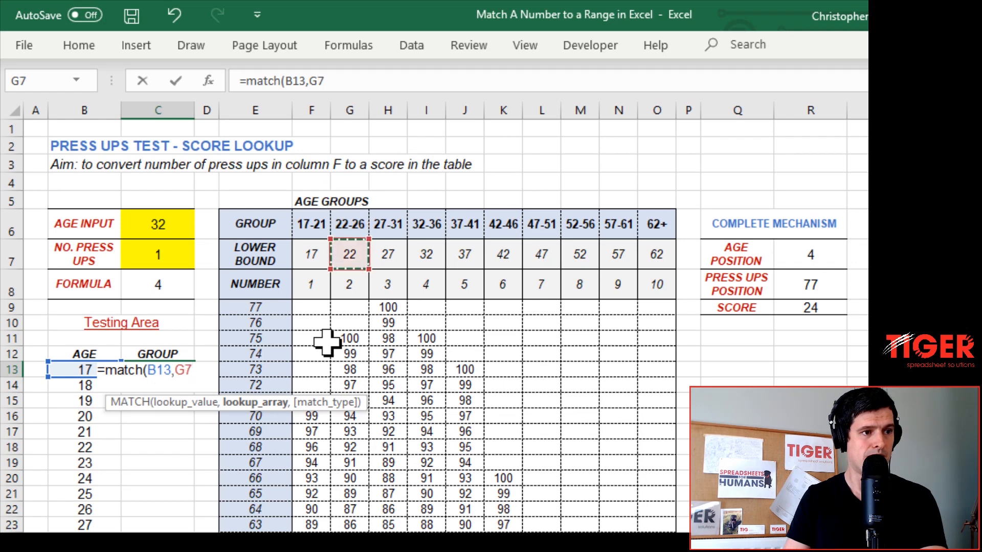
{"action": "left_click_drag", "start_coordinate": [310, 254], "coordinate": [656, 254]}
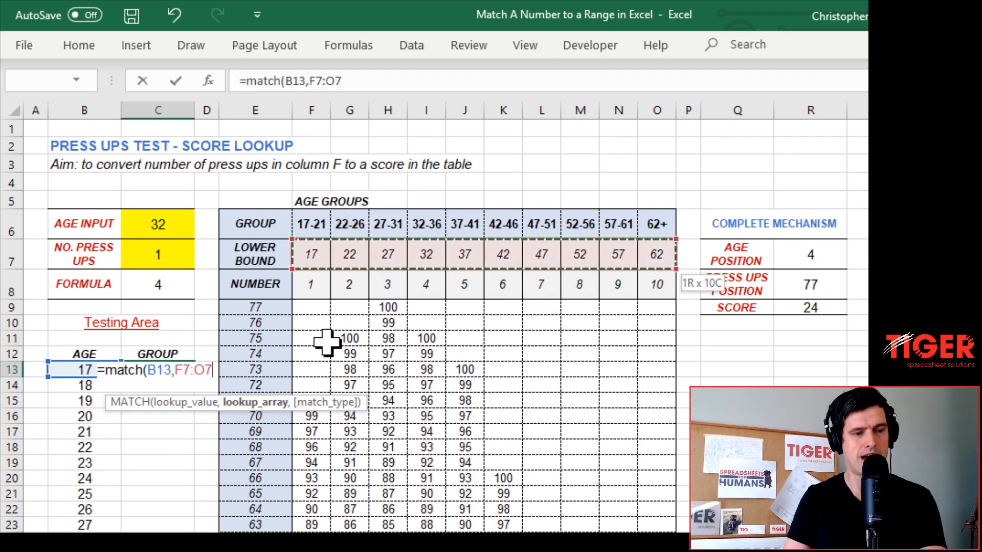
{"action": "key", "text": "F4"}
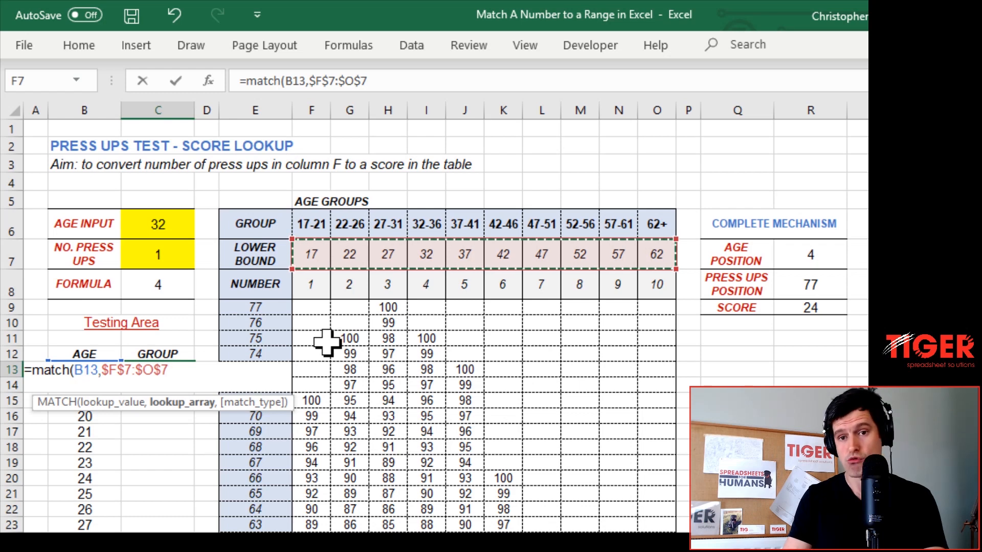
{"action": "type", "text": ",1)"}
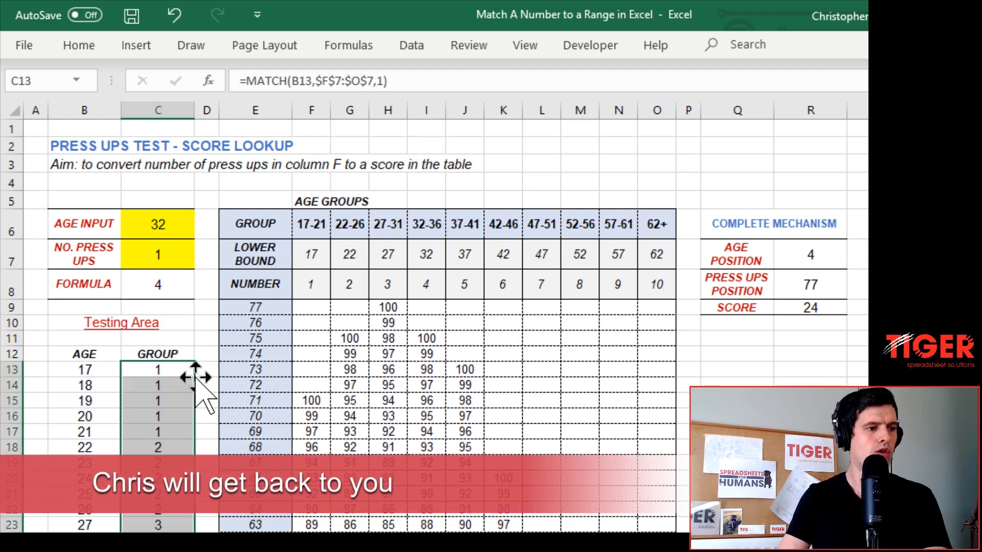
{"action": "scroll", "scroll_direction": "down", "scroll_amount": 3}
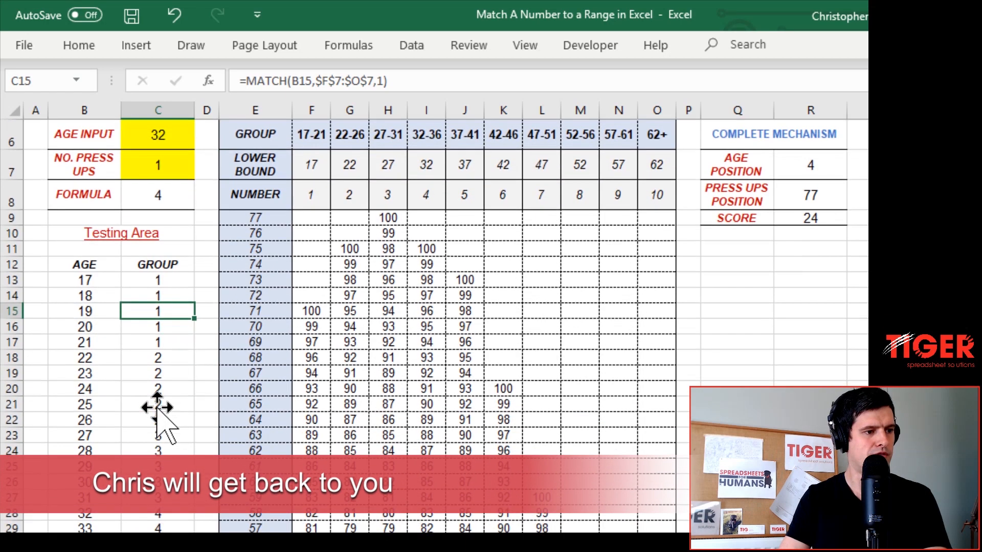
{"action": "scroll", "scroll_direction": "down", "scroll_amount": 3}
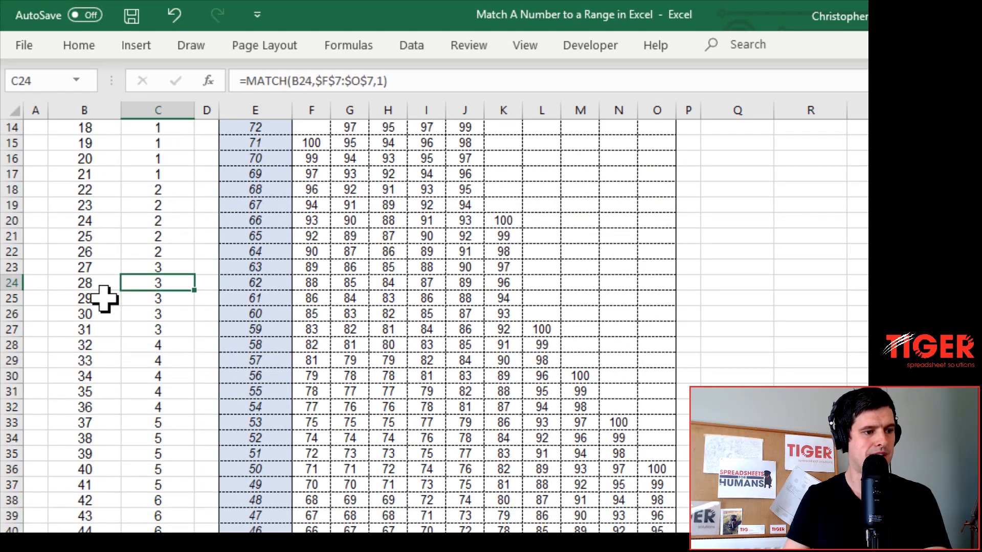
{"action": "scroll", "scroll_direction": "down", "scroll_amount": 3}
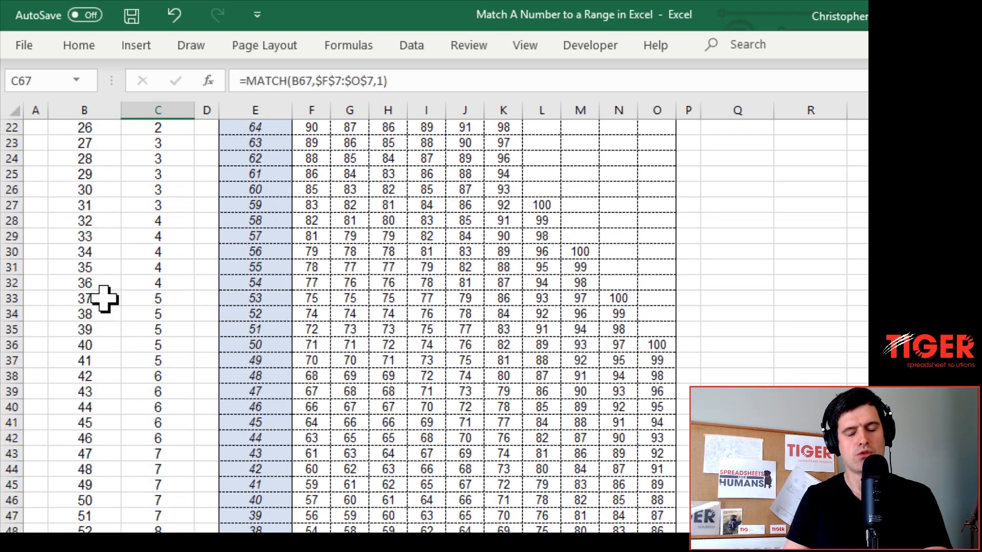
{"action": "scroll", "scroll_direction": "down", "scroll_amount": 3}
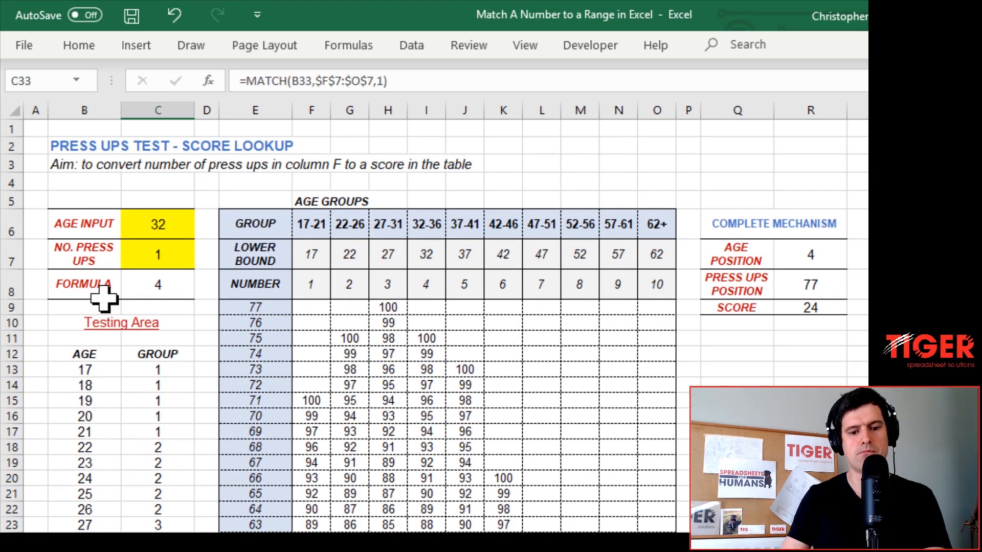
{"action": "scroll", "scroll_direction": "down", "scroll_amount": 3}
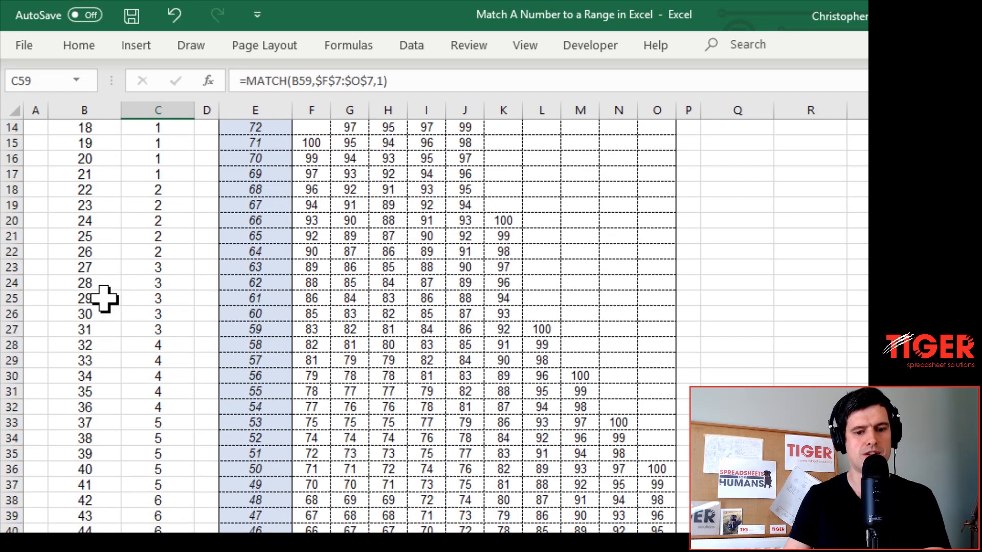
{"action": "left_click", "coordinate": [157, 422]}
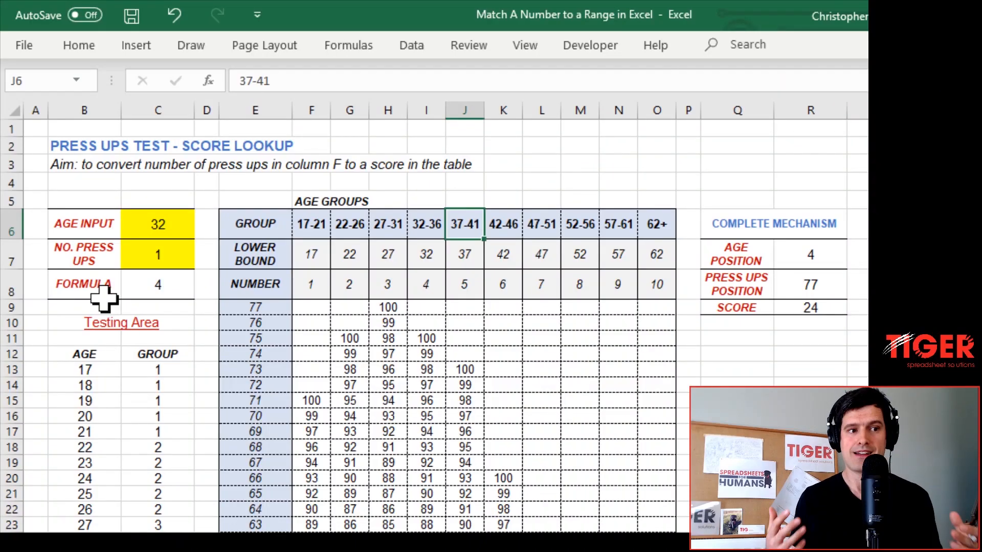
{"action": "left_click", "coordinate": [310, 224]}
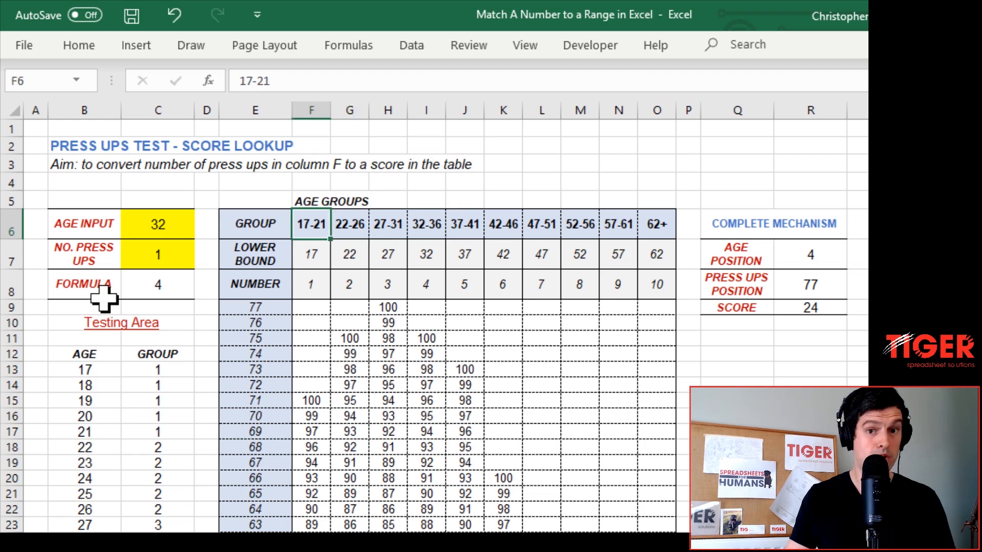
{"action": "left_click", "coordinate": [157, 285]}
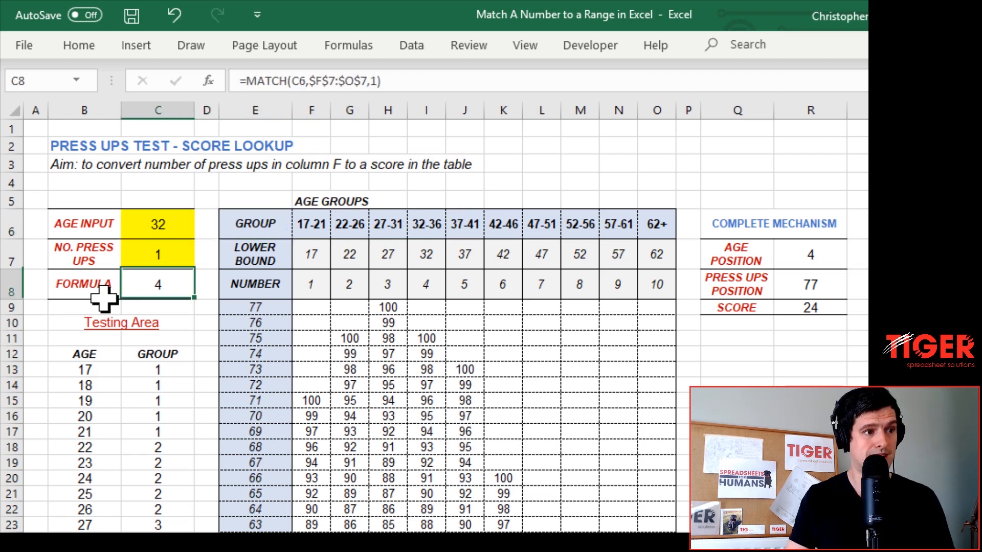
{"action": "left_click", "coordinate": [157, 254]}
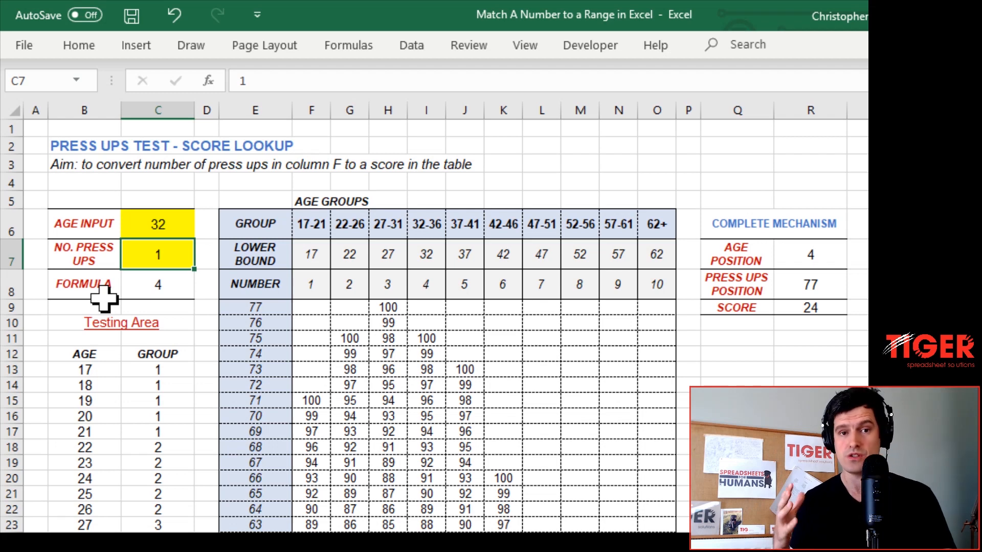
{"action": "left_click", "coordinate": [254, 254]}
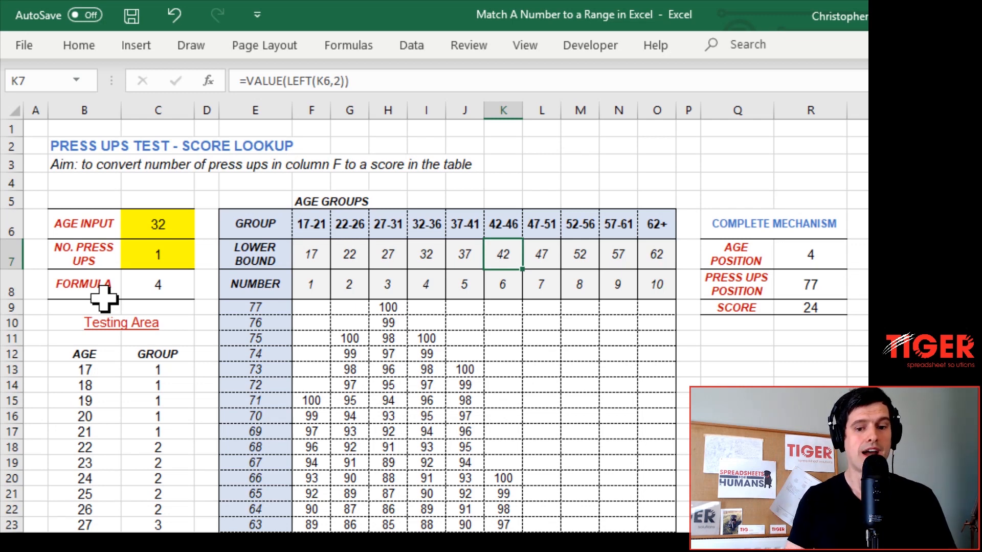
{"action": "left_click", "coordinate": [809, 254]}
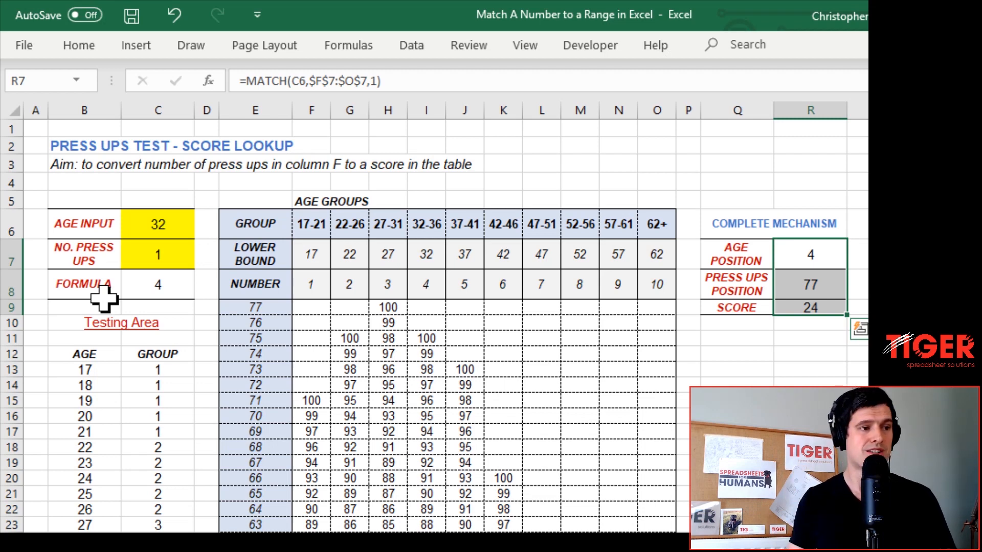
{"action": "left_click", "coordinate": [810, 306]}
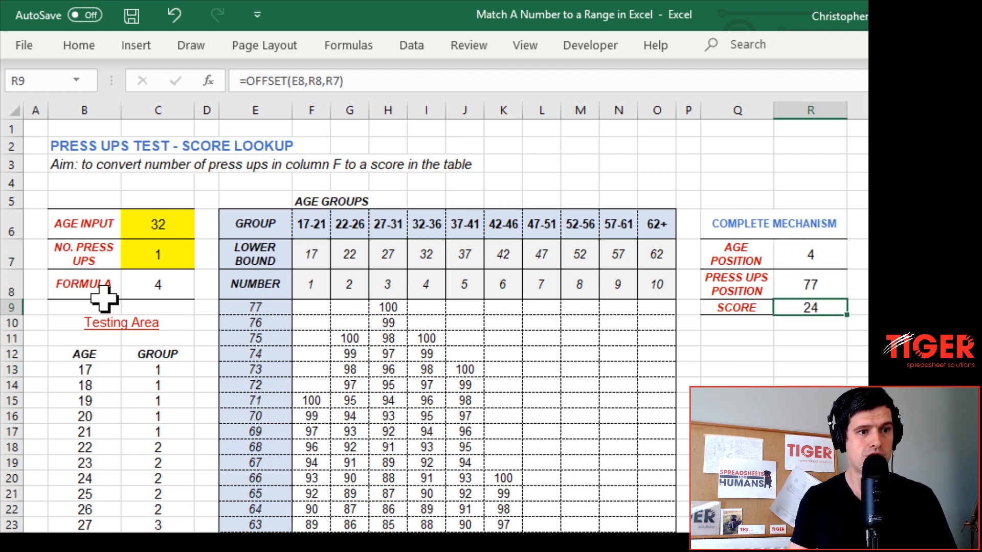
{"action": "left_click", "coordinate": [502, 307]}
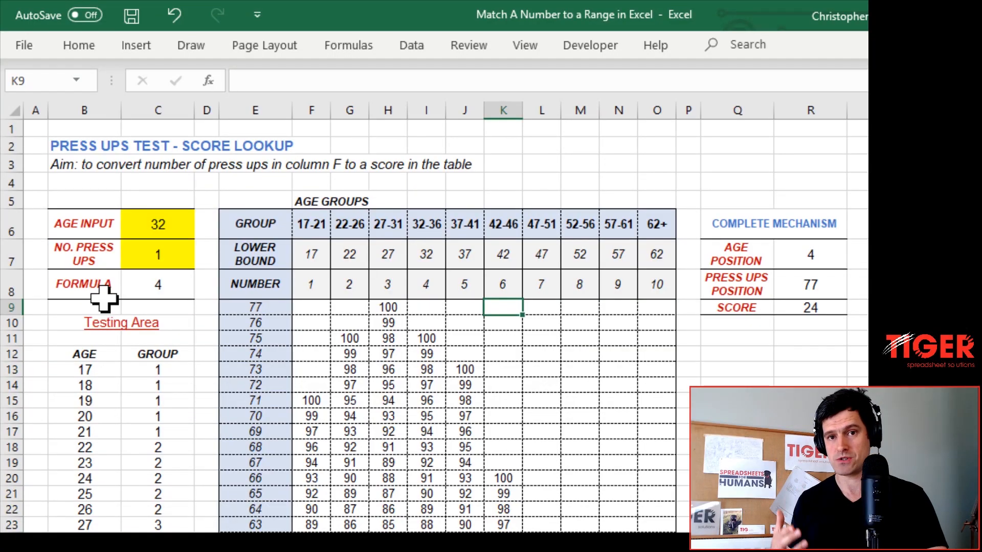